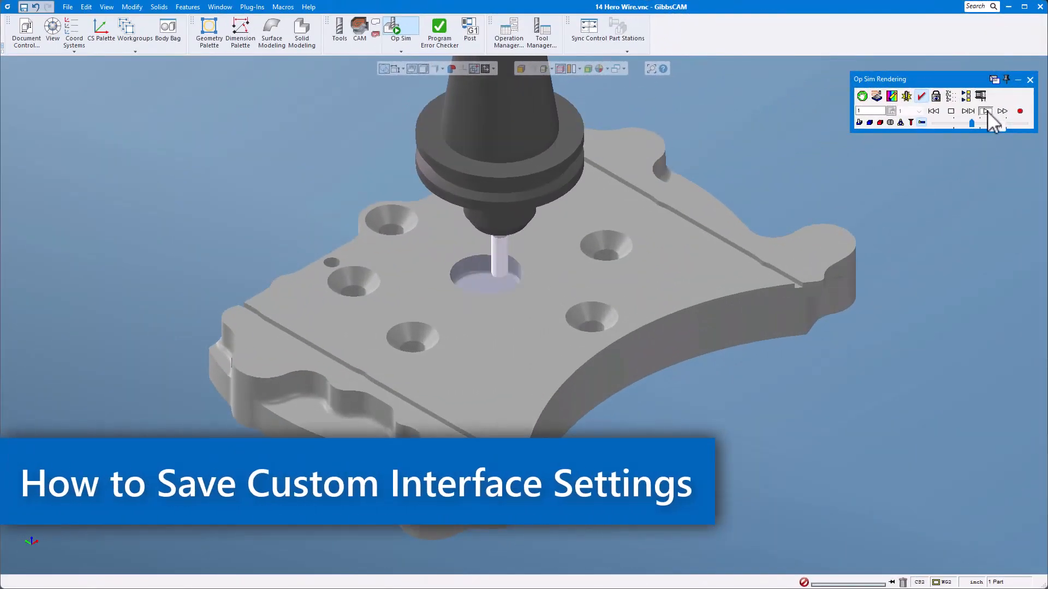
- Step and play the Op Sim forward until the large pocket is cut, adjusting playback speed
{"action": "left_click", "coordinate": [986, 112]}
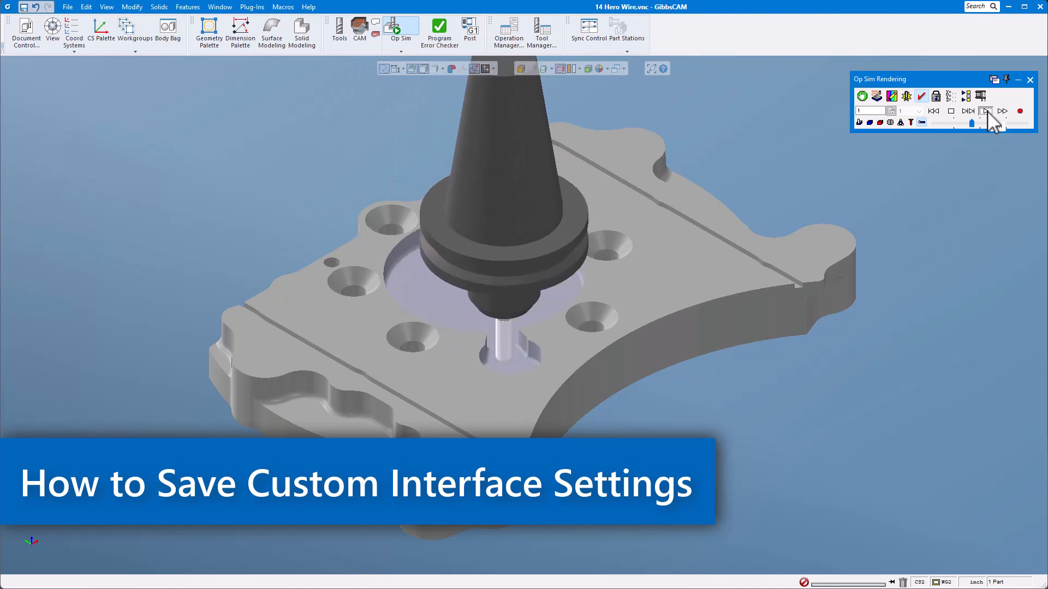
{"action": "left_click", "coordinate": [985, 111]}
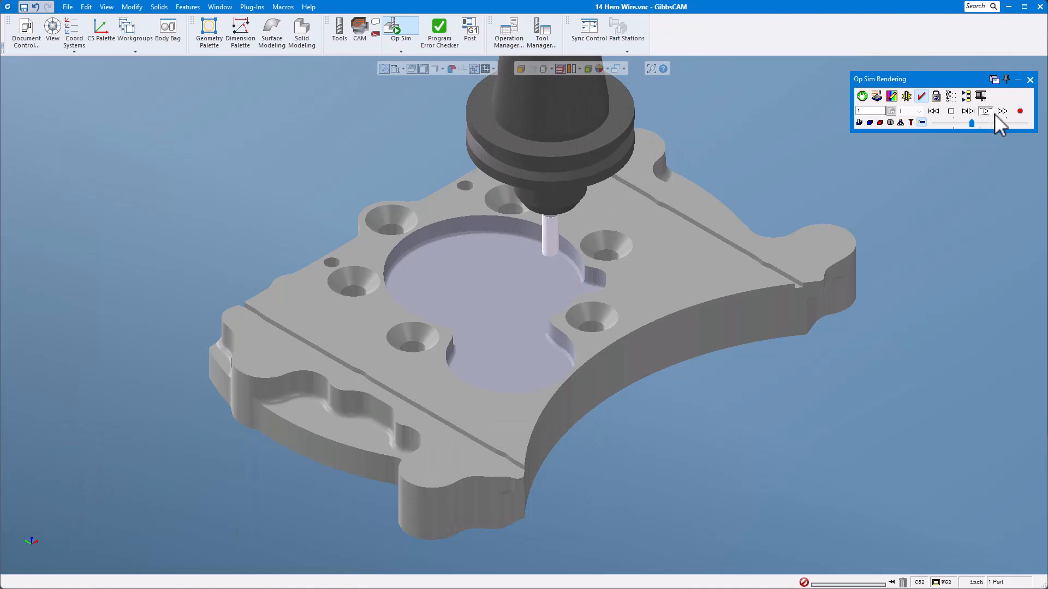
{"action": "left_click", "coordinate": [1002, 112]}
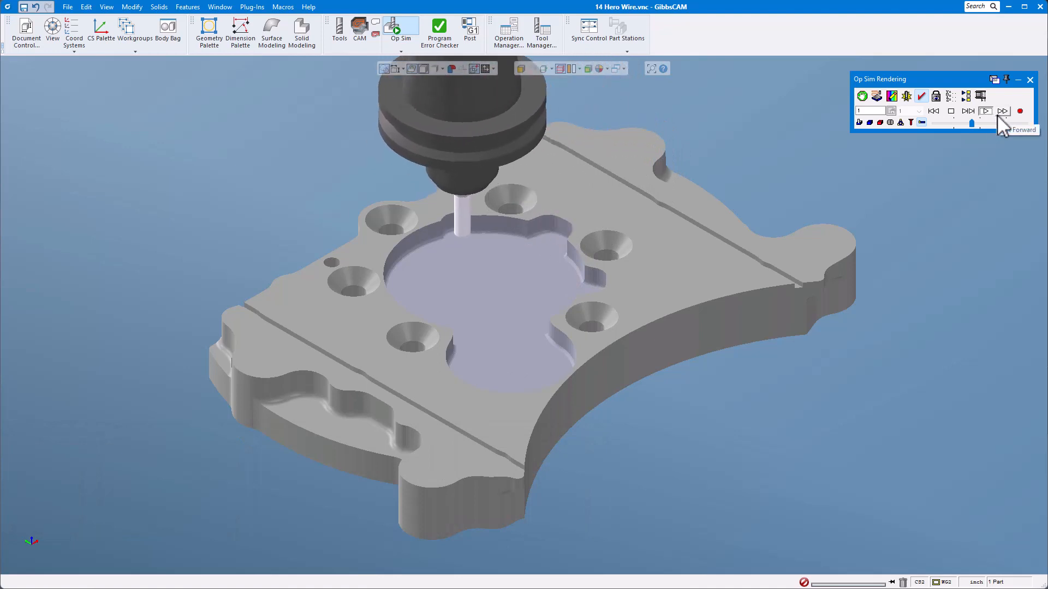
{"action": "left_click", "coordinate": [1002, 112]}
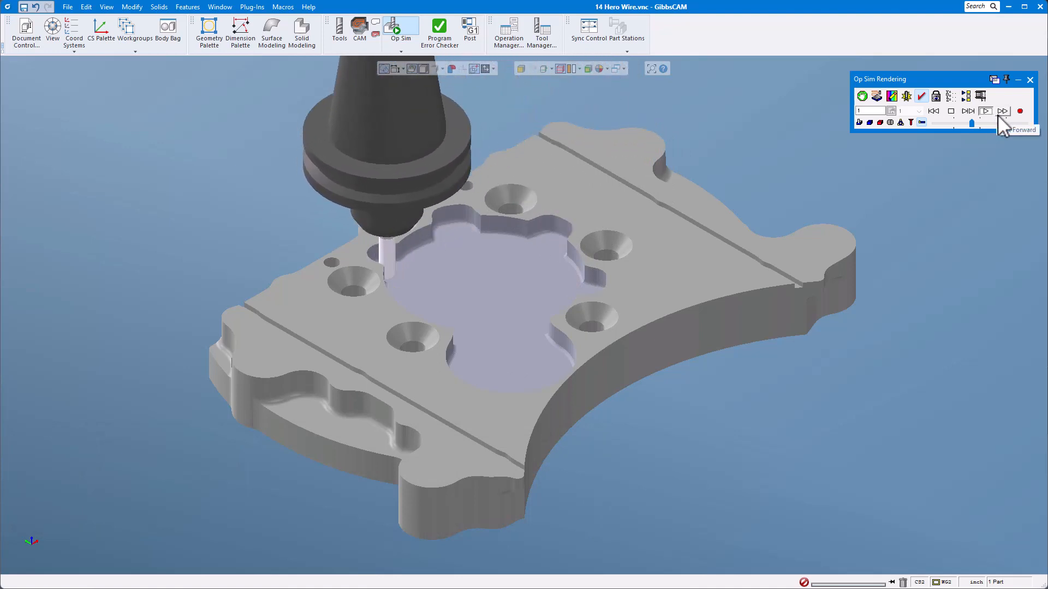
{"action": "left_click", "coordinate": [1003, 112]}
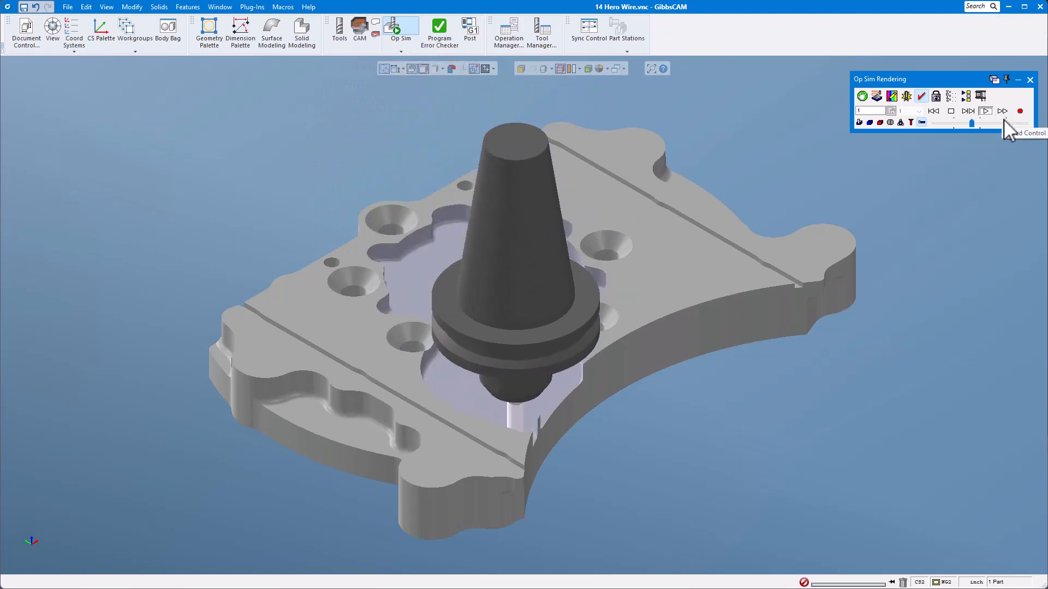
{"action": "left_click", "coordinate": [987, 111]}
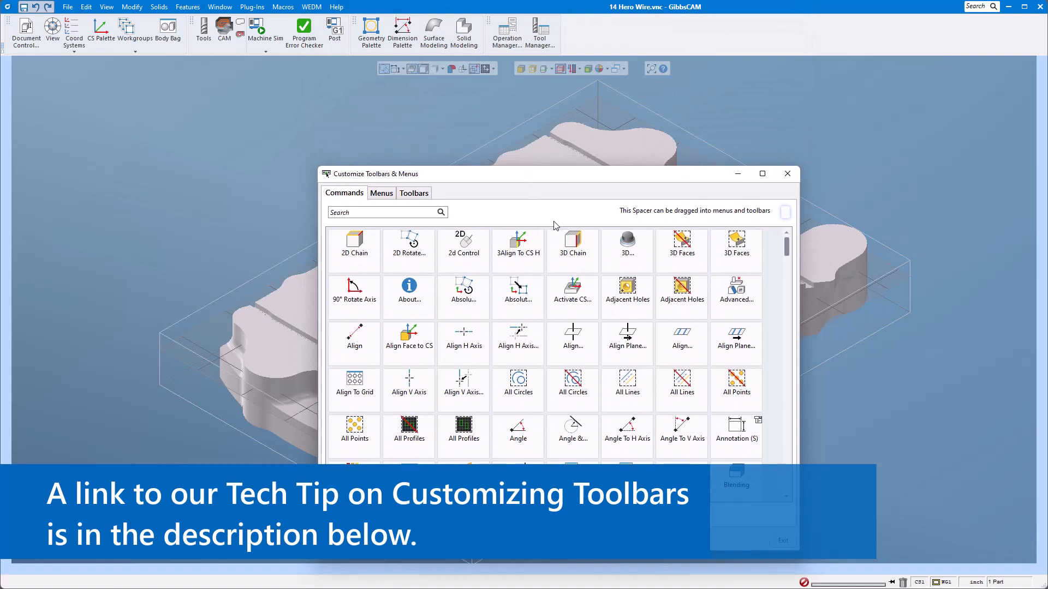
{"action": "mouse_move", "coordinate": [449, 174]}
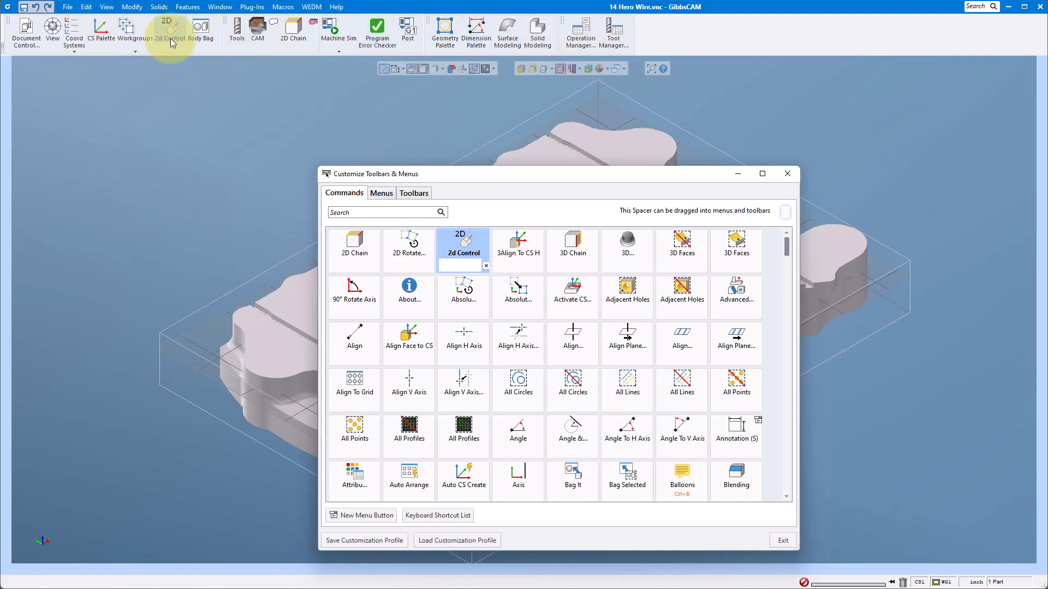
{"action": "mouse_move", "coordinate": [572, 390]}
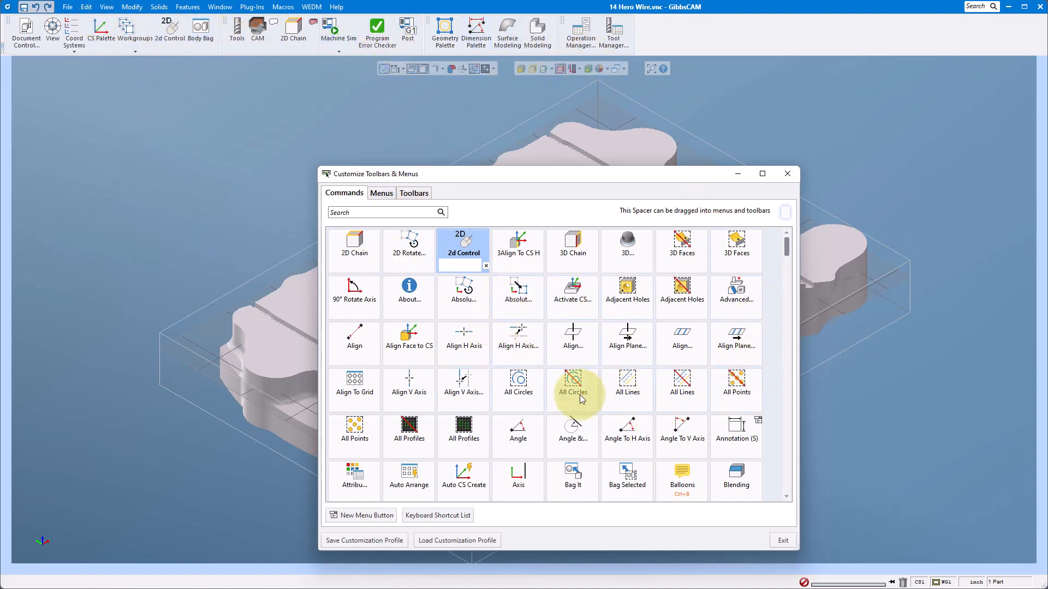
{"action": "mouse_move", "coordinate": [124, 12]}
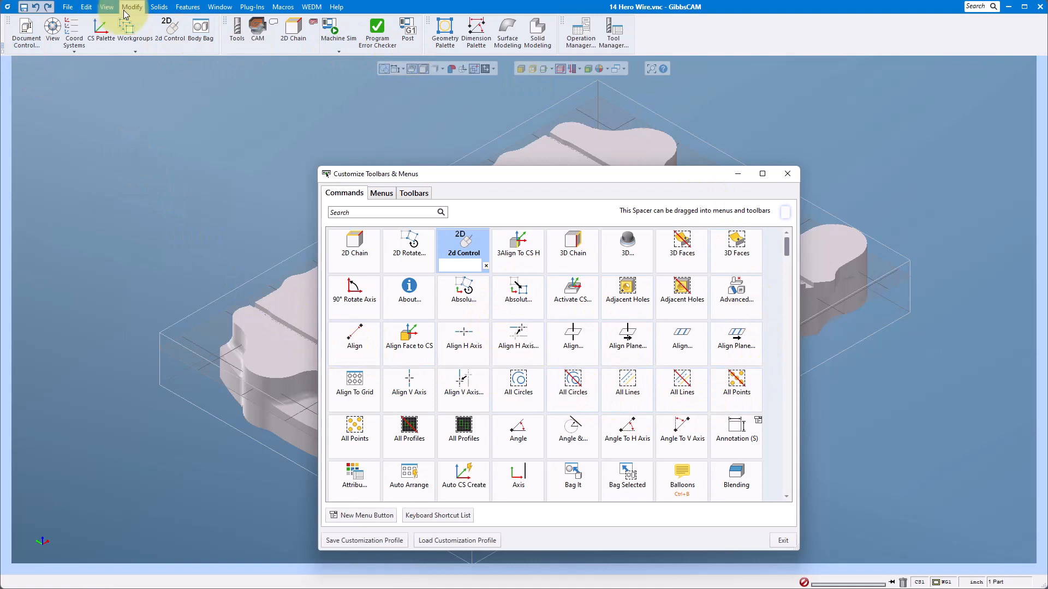
- Dock the geometry and modeling palette group as a vertical toolbar on the left edge
{"action": "left_click", "coordinate": [132, 7]}
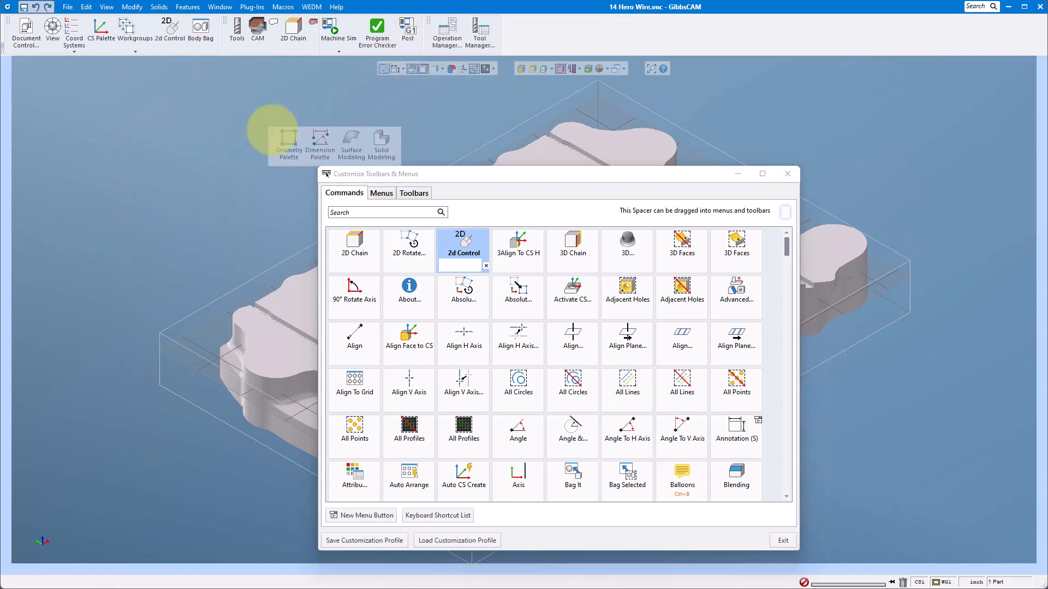
{"action": "left_click_drag", "start_coordinate": [287, 137], "coordinate": [67, 107]}
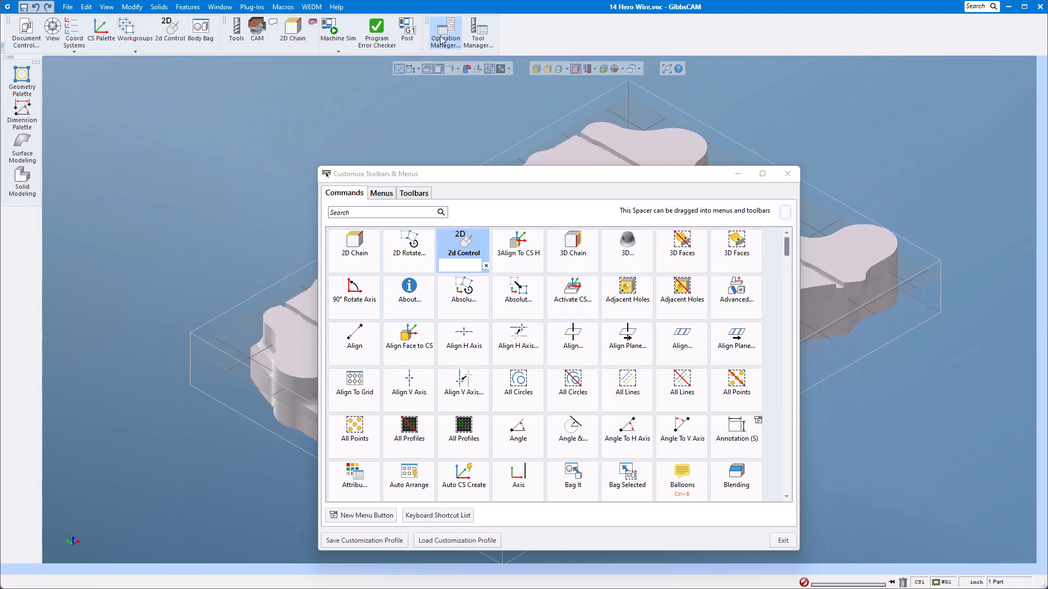
{"action": "mouse_move", "coordinate": [210, 428]}
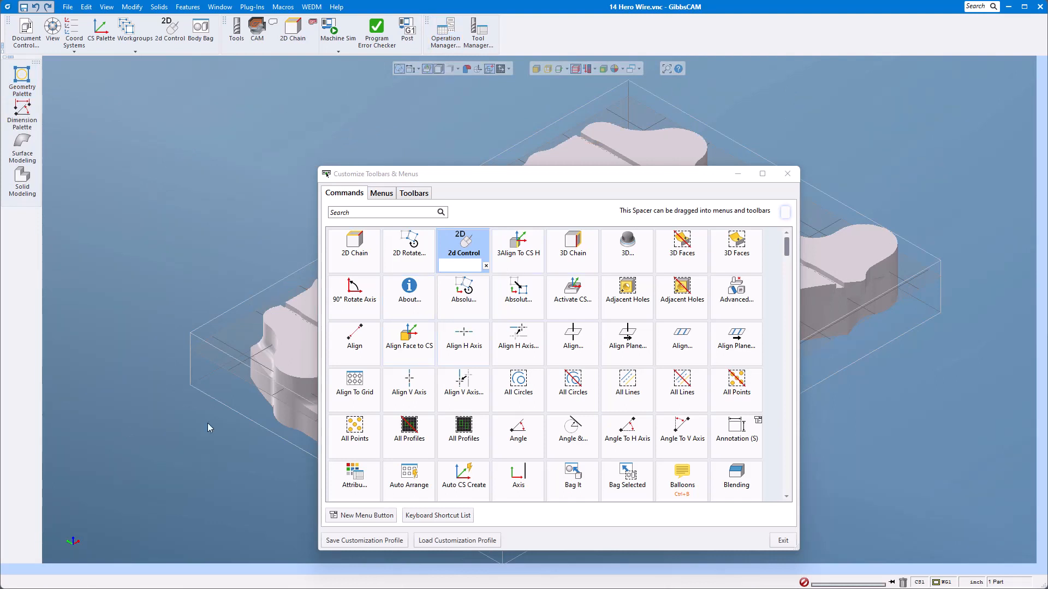
{"action": "mouse_move", "coordinate": [128, 435]}
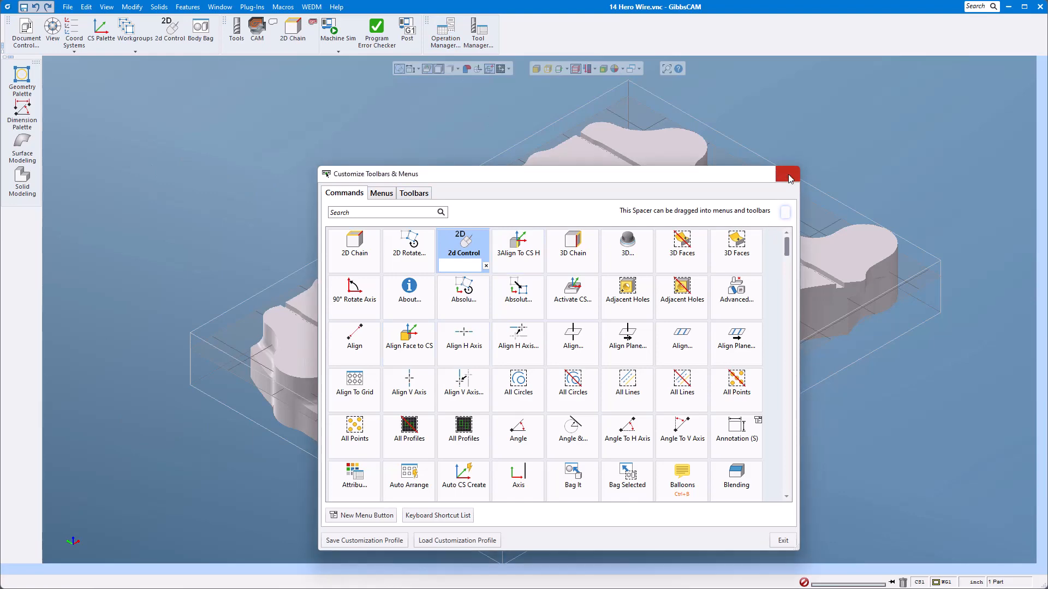
- Close the Customize Toolbars & Menus dialog, keeping the rearranged layout
{"action": "left_click", "coordinate": [787, 174]}
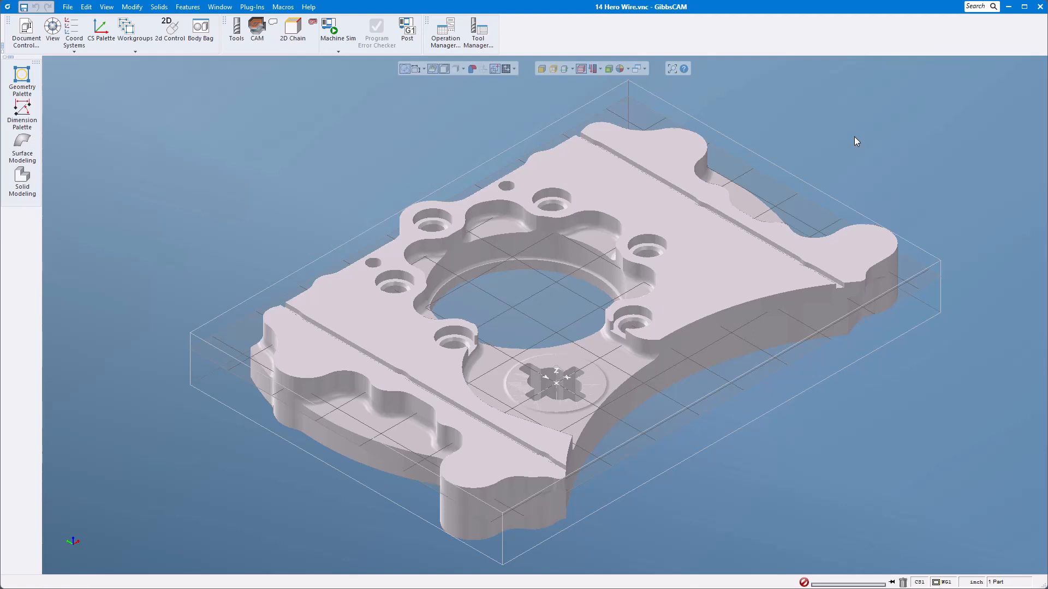
{"action": "mouse_move", "coordinate": [854, 138]}
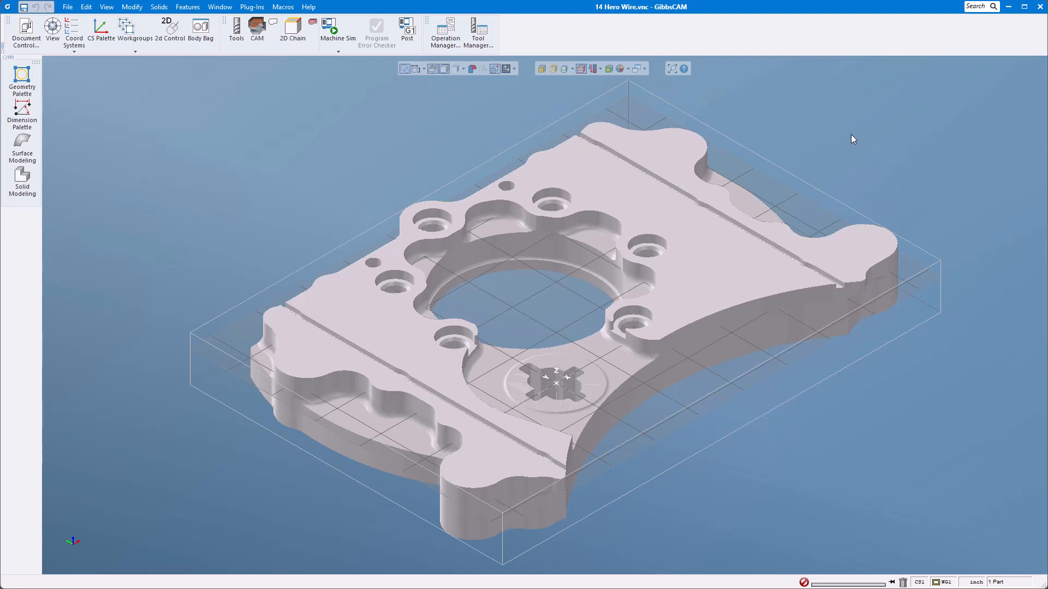
{"action": "mouse_move", "coordinate": [839, 137]}
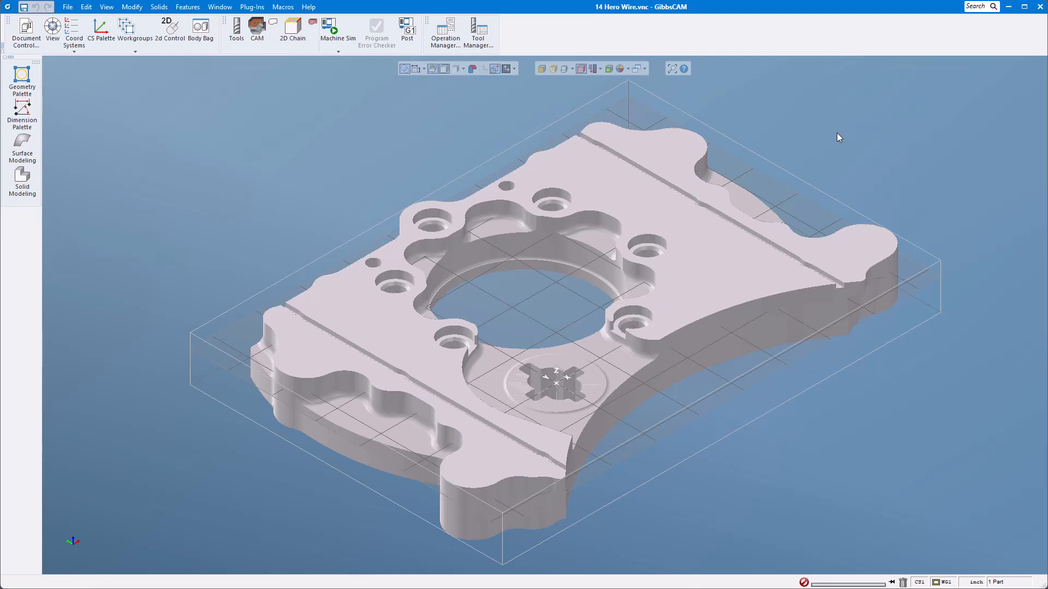
{"action": "mouse_move", "coordinate": [520, 188]}
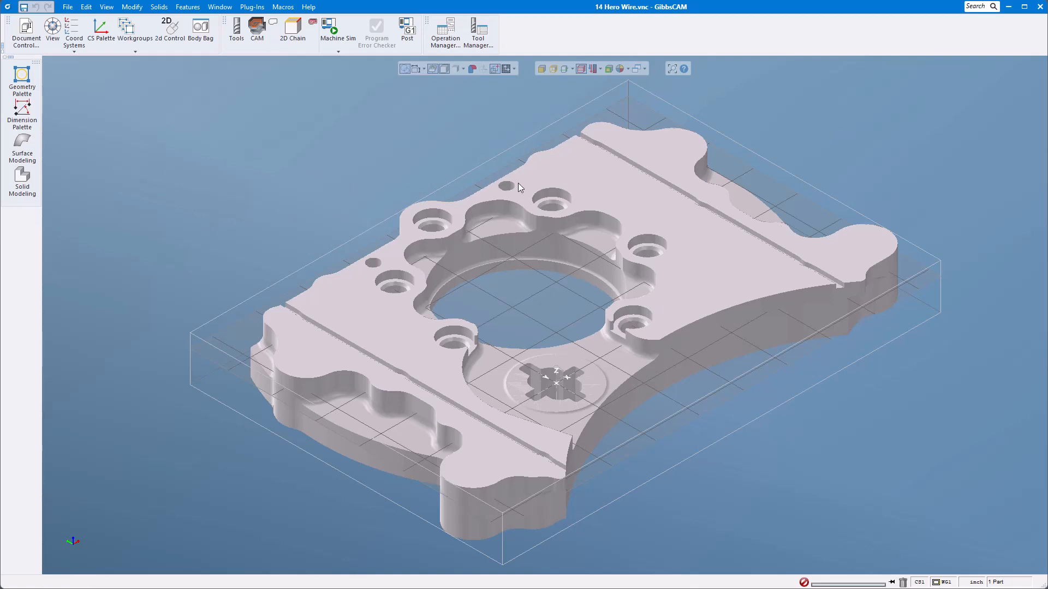
- Bring up the toolbar list menu with the Customize Toolbars & Menus entry
{"action": "left_click", "coordinate": [629, 37]}
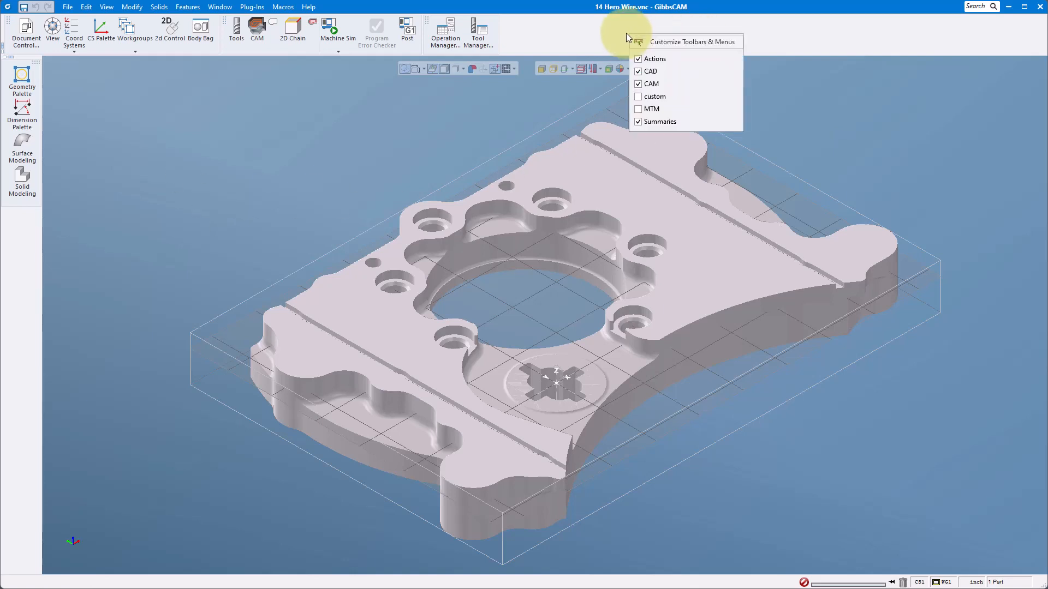
{"action": "mouse_move", "coordinate": [532, 31]}
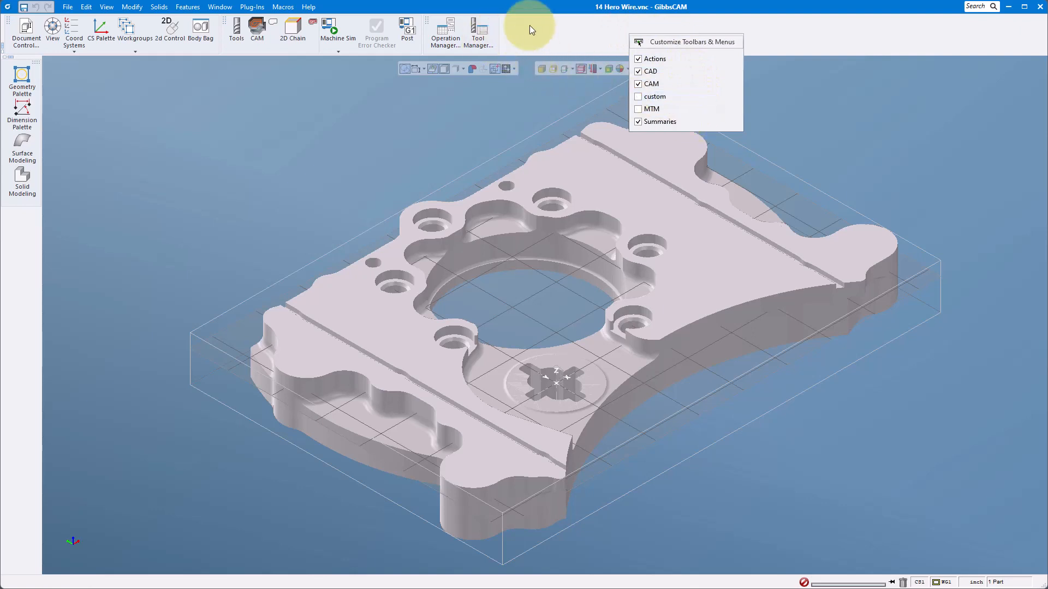
{"action": "mouse_move", "coordinate": [775, 32]}
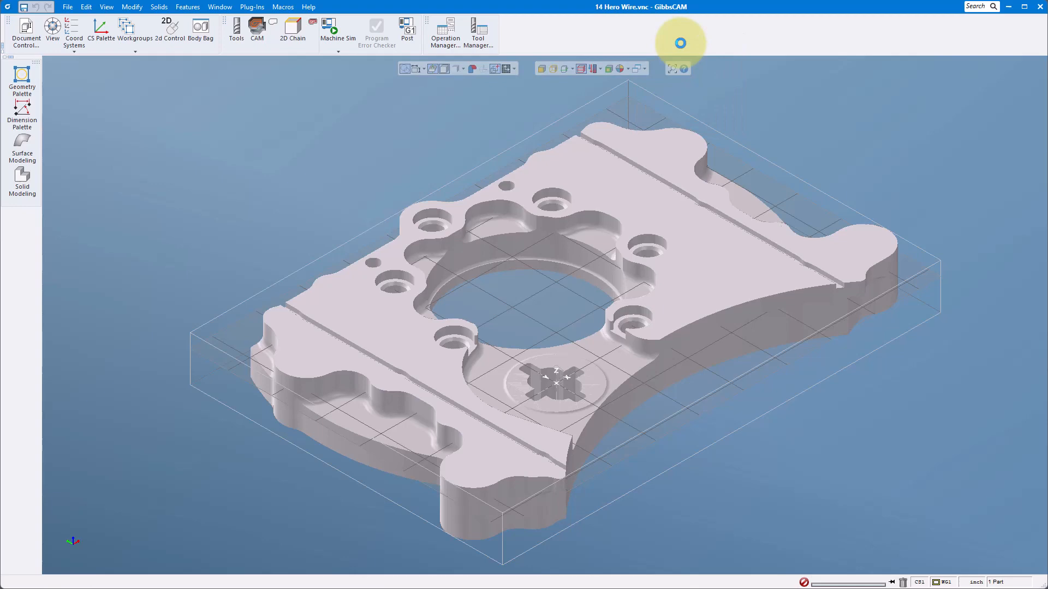
{"action": "mouse_move", "coordinate": [544, 353]}
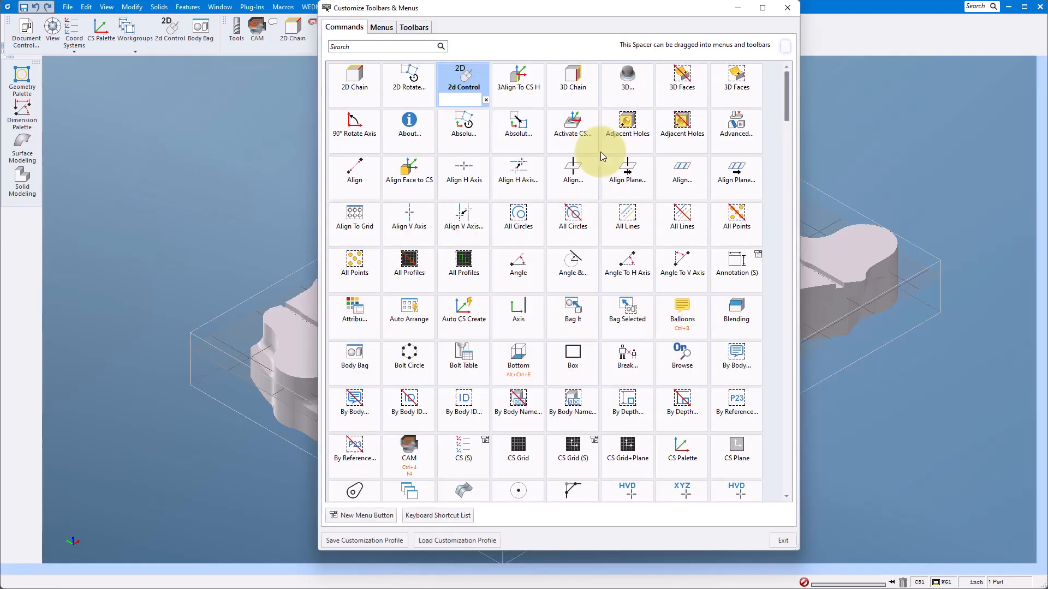
{"action": "mouse_move", "coordinate": [365, 540]}
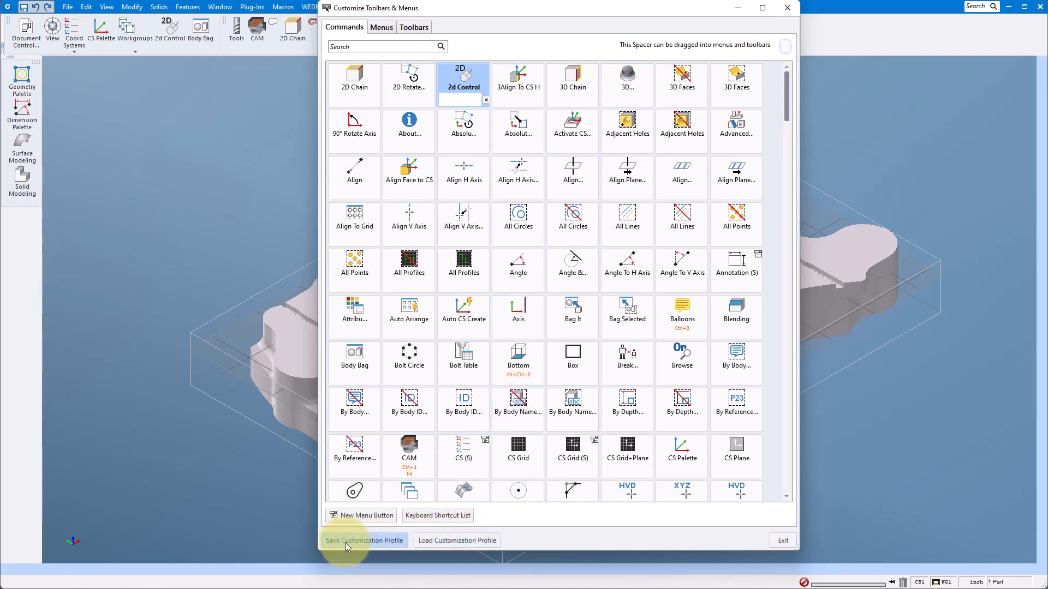
- Save the customization profile as 'custom' to the Desktop
{"action": "left_click", "coordinate": [364, 541]}
{"action": "type", "text": "cus"}
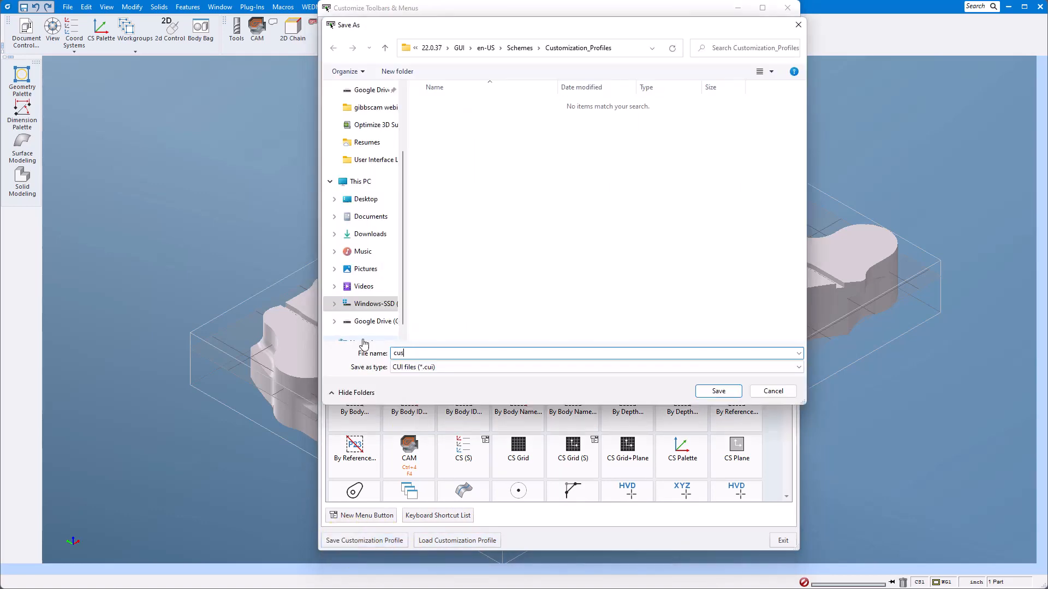
{"action": "type", "text": "tom"}
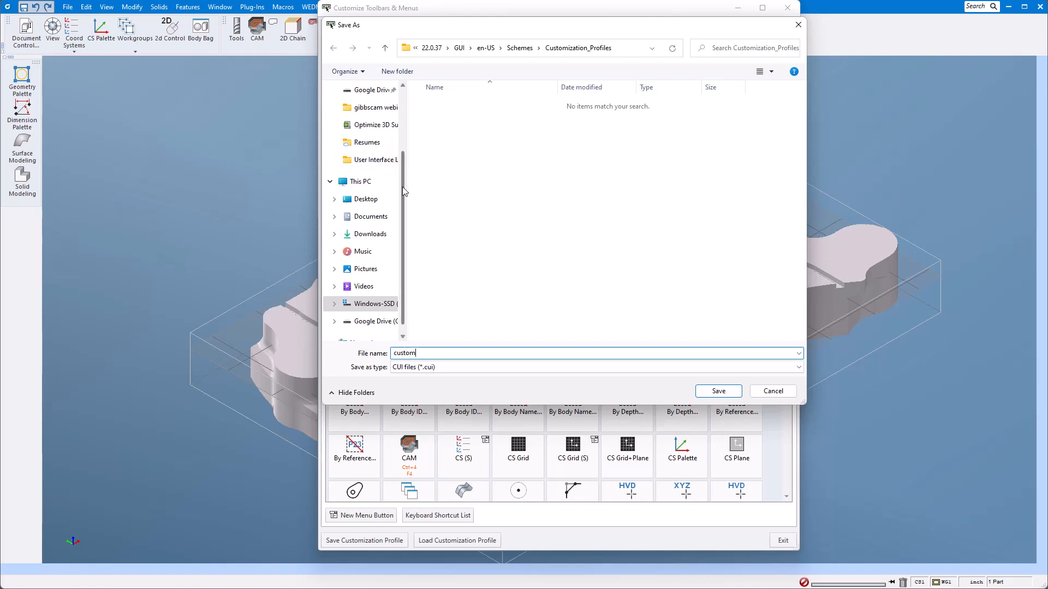
{"action": "scroll", "scroll_direction": "up", "scroll_amount": 3}
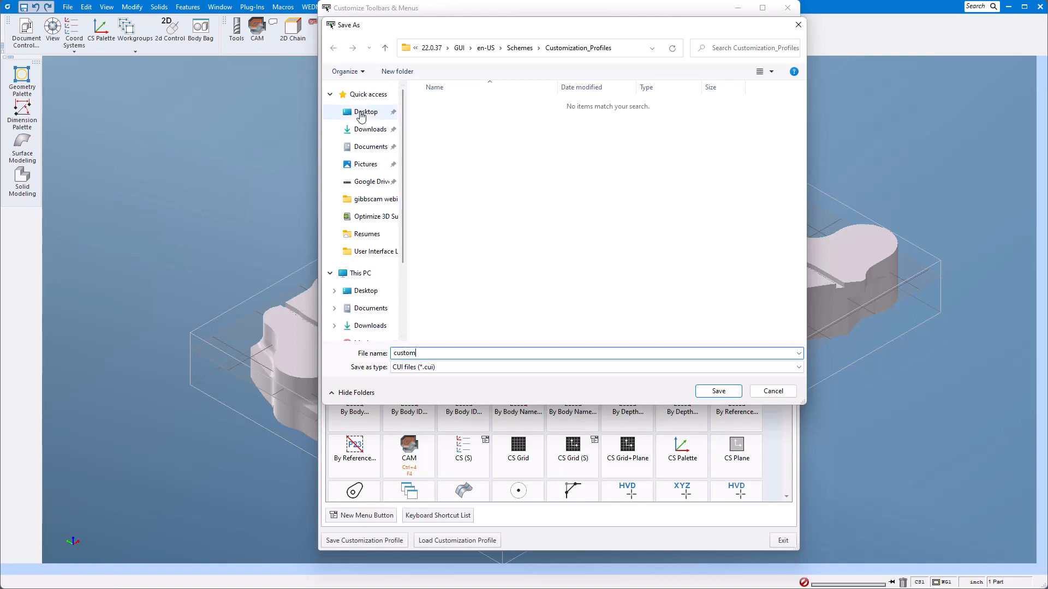
{"action": "left_click", "coordinate": [365, 112]}
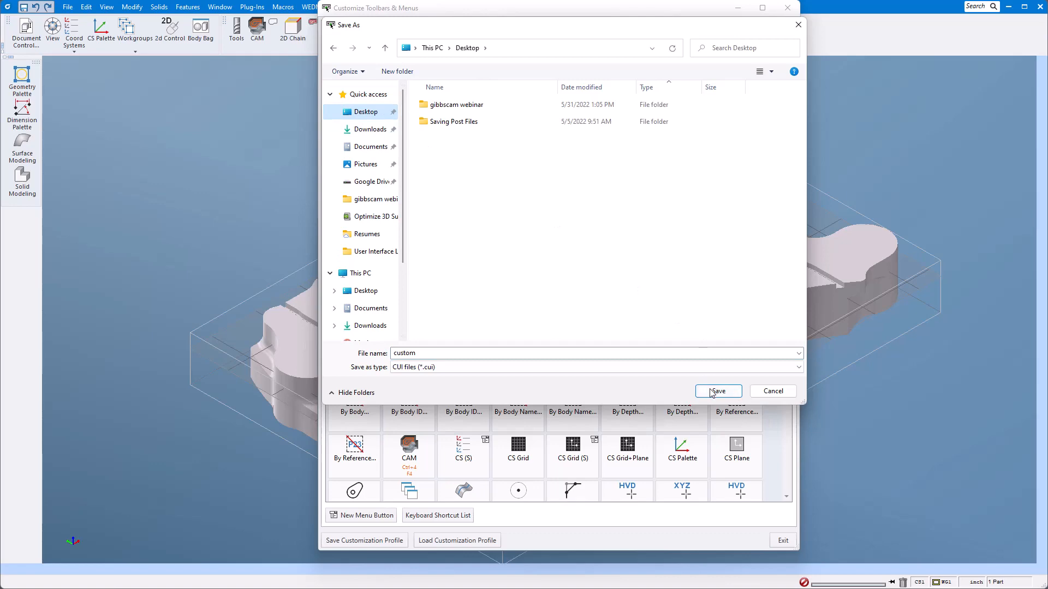
{"action": "left_click", "coordinate": [718, 391]}
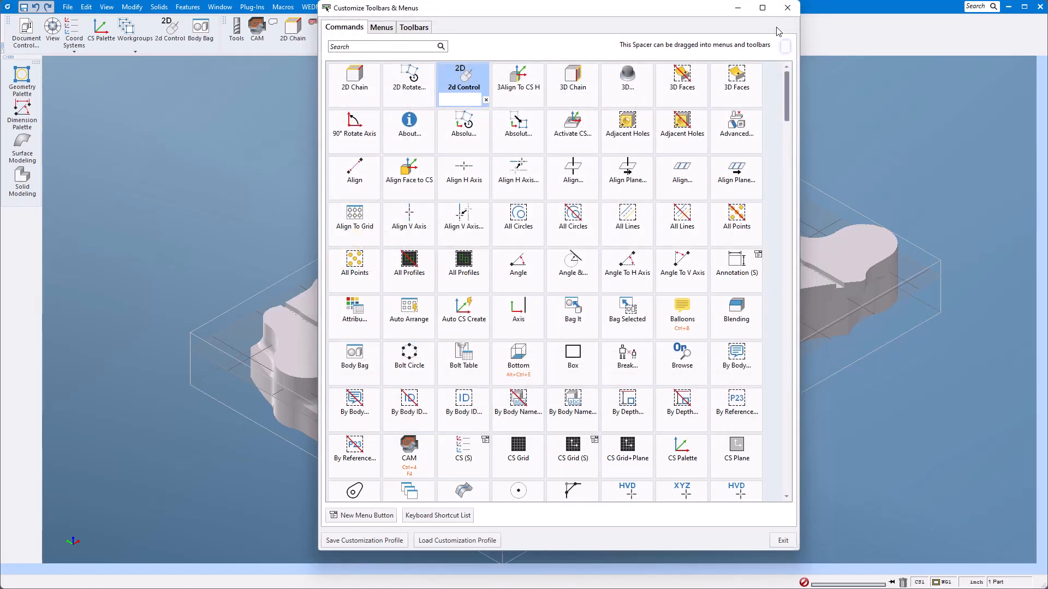
- Close the customization window and bring up the Help menu for Check For Updates
{"action": "left_click", "coordinate": [781, 540]}
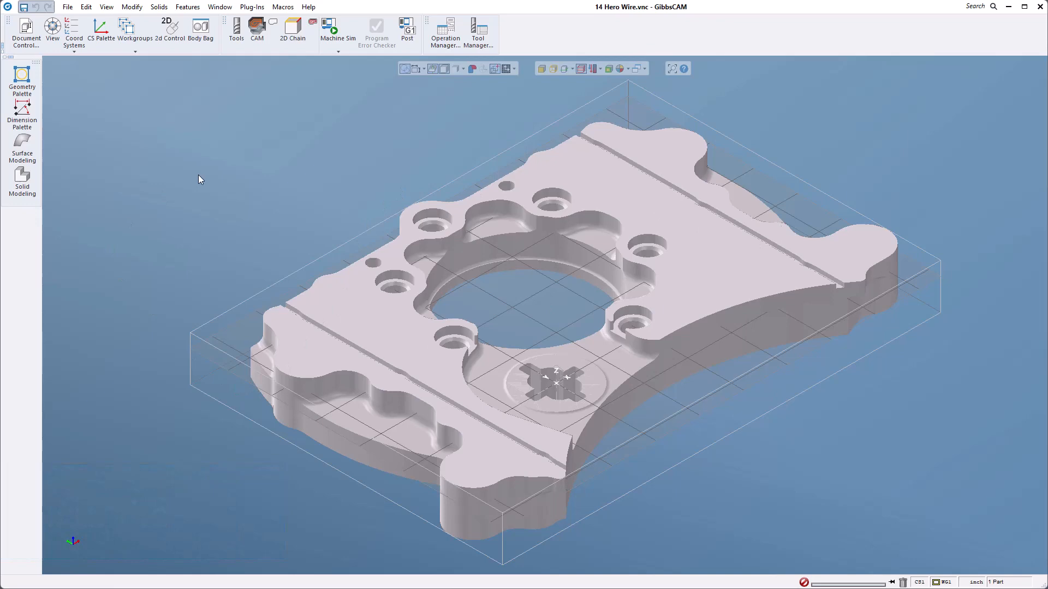
{"action": "left_click", "coordinate": [308, 7]}
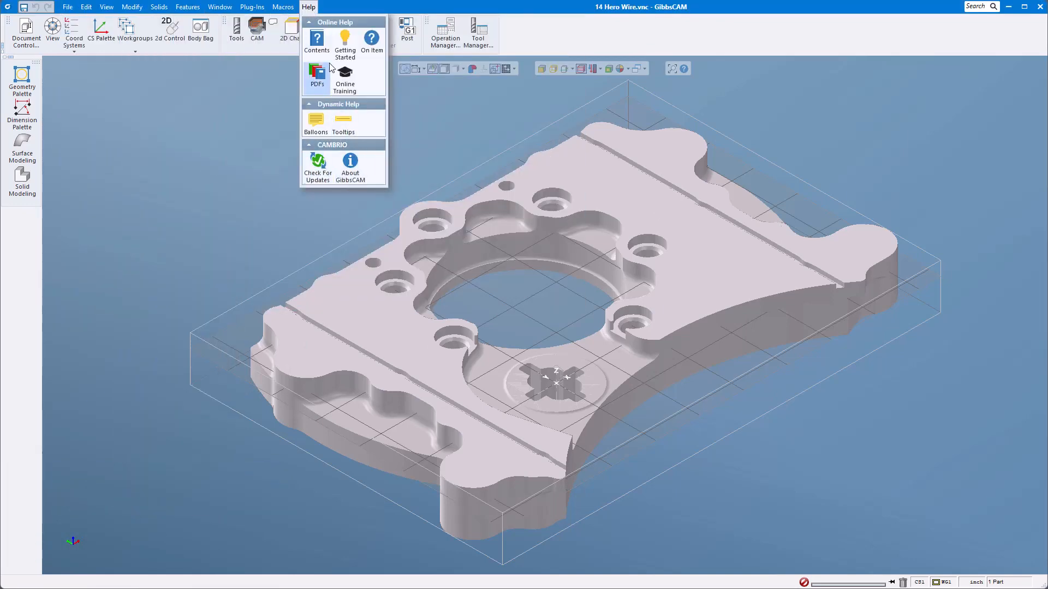
{"action": "mouse_move", "coordinate": [315, 41]}
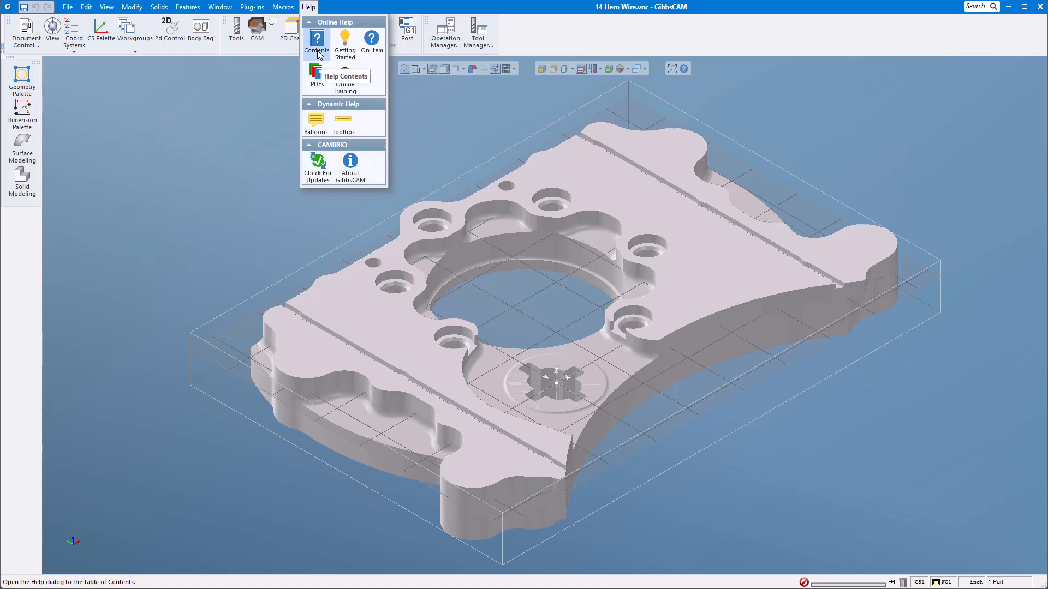
{"action": "mouse_move", "coordinate": [316, 167]}
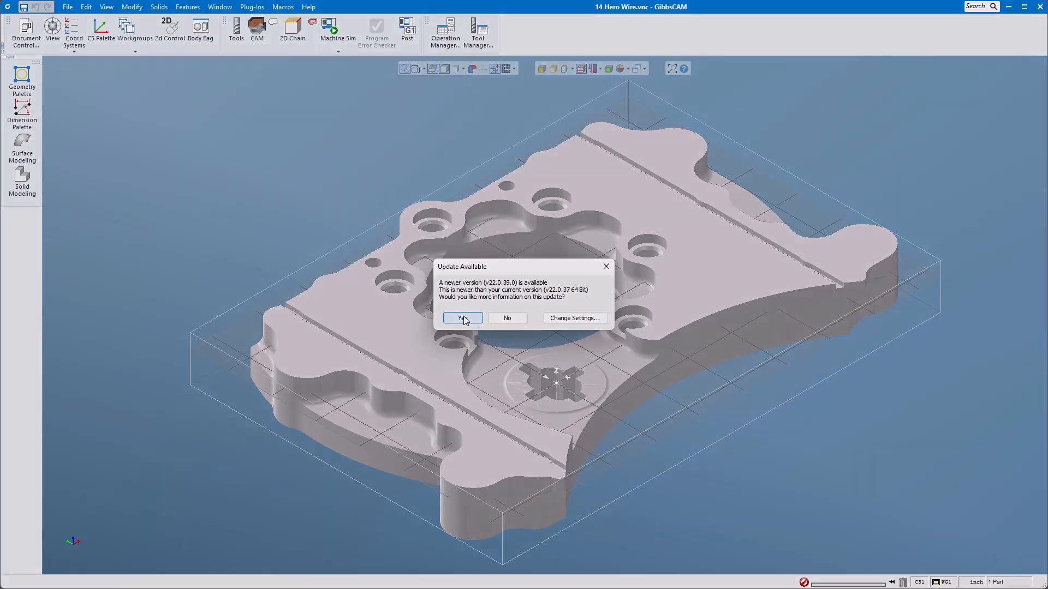
- Accept the 22.0.39.0 update and finish the InstallShield Wizard
{"action": "left_click", "coordinate": [462, 318]}
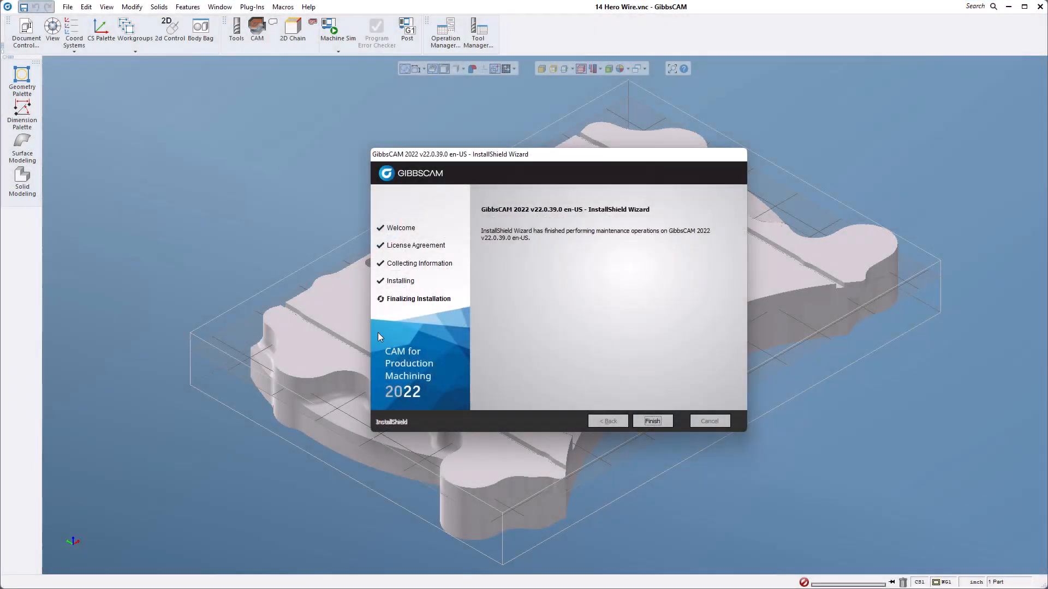
{"action": "mouse_move", "coordinate": [475, 366]}
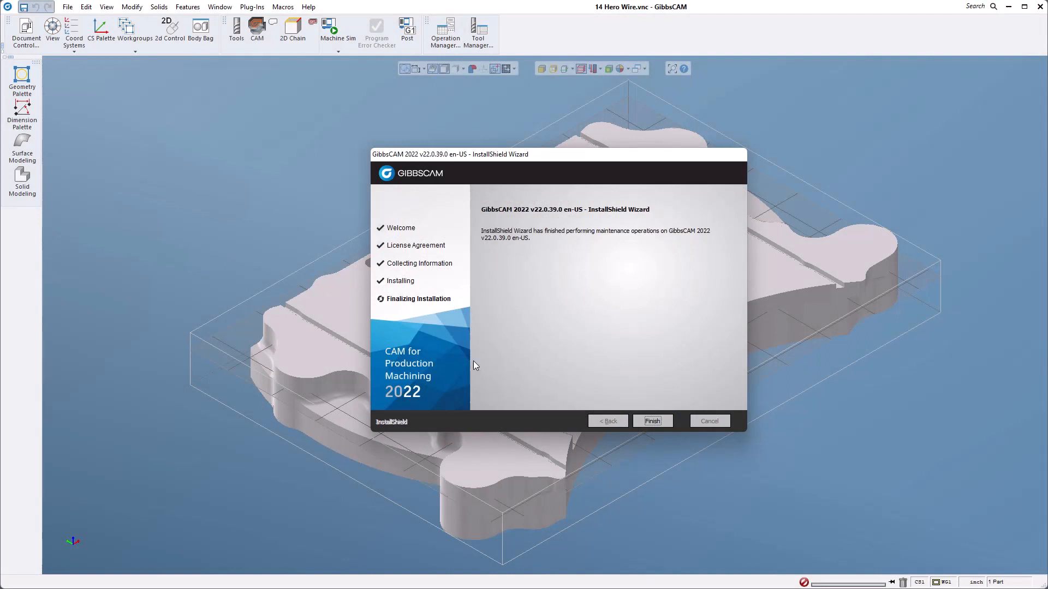
{"action": "mouse_move", "coordinate": [468, 237]}
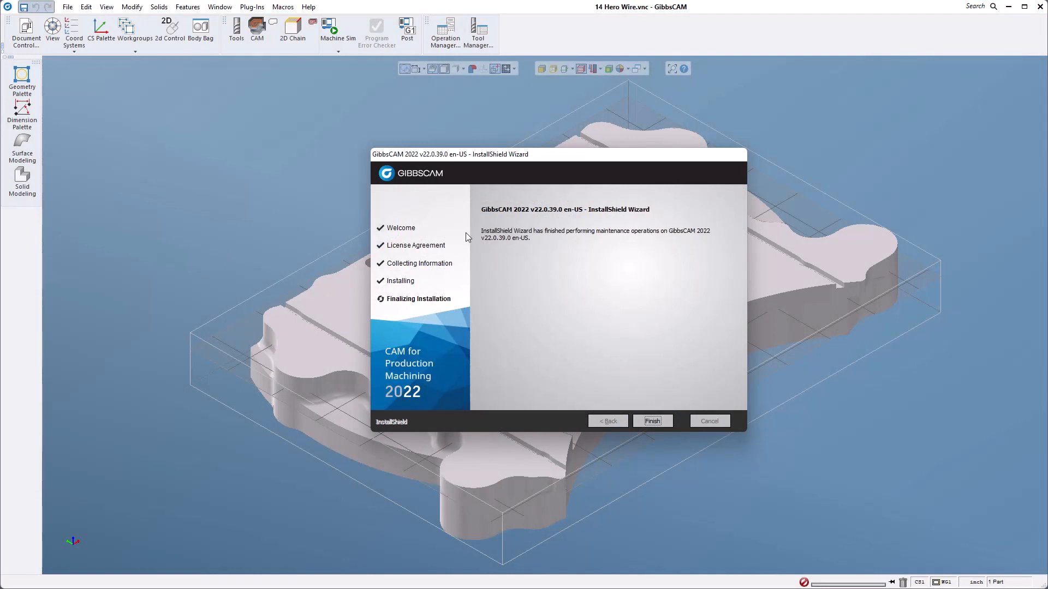
{"action": "left_click", "coordinate": [651, 422]}
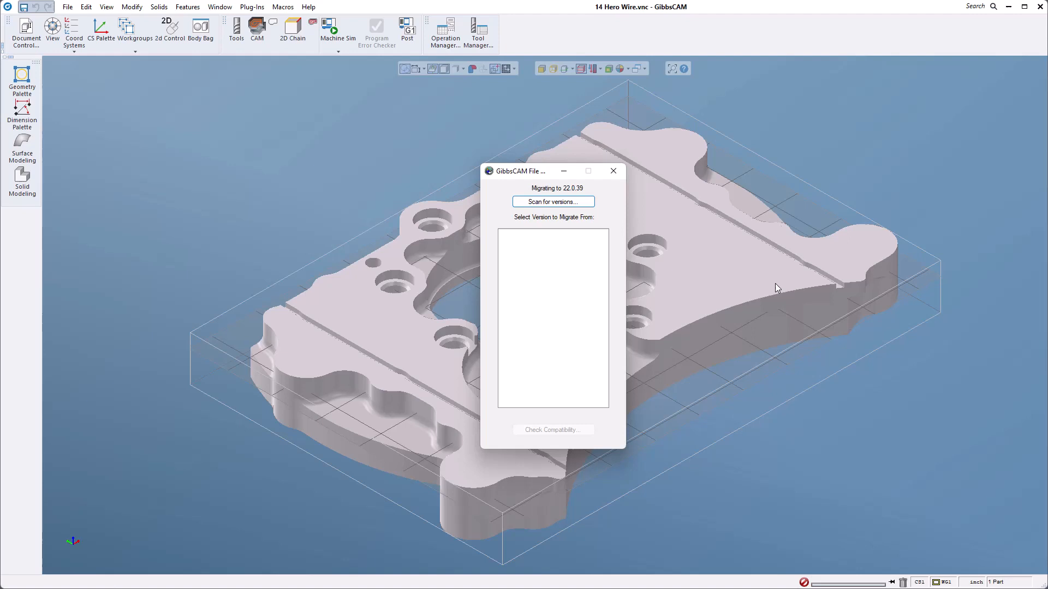
{"action": "mouse_move", "coordinate": [590, 363]}
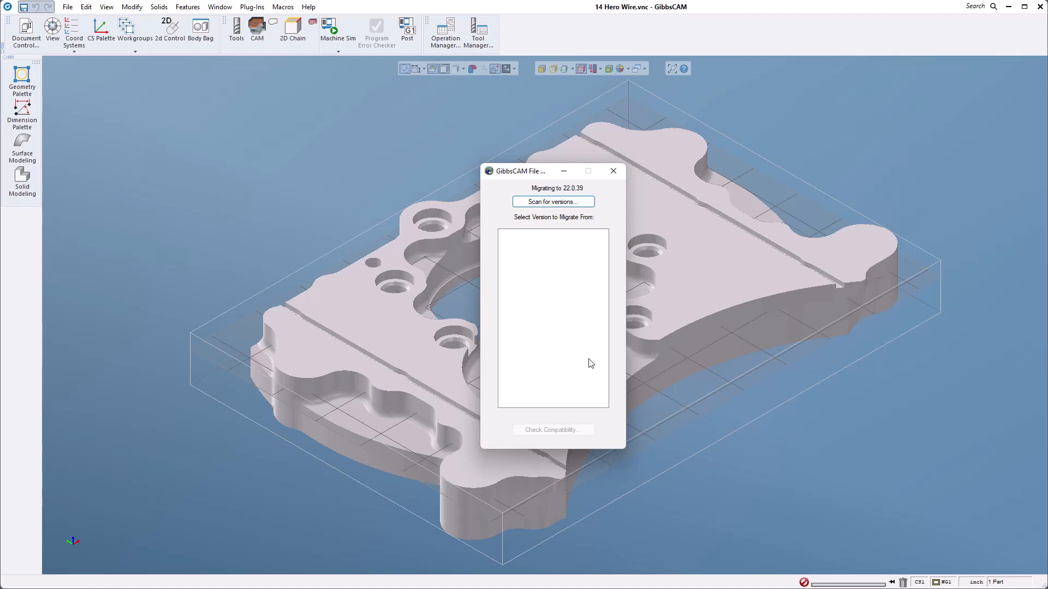
{"action": "mouse_move", "coordinate": [531, 375]}
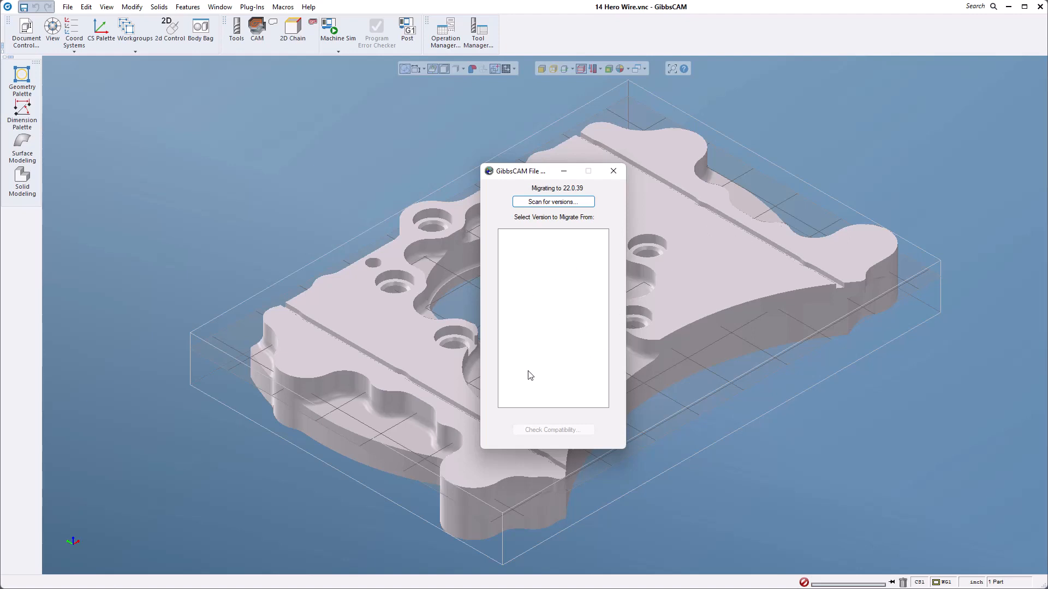
{"action": "mouse_move", "coordinate": [609, 276]}
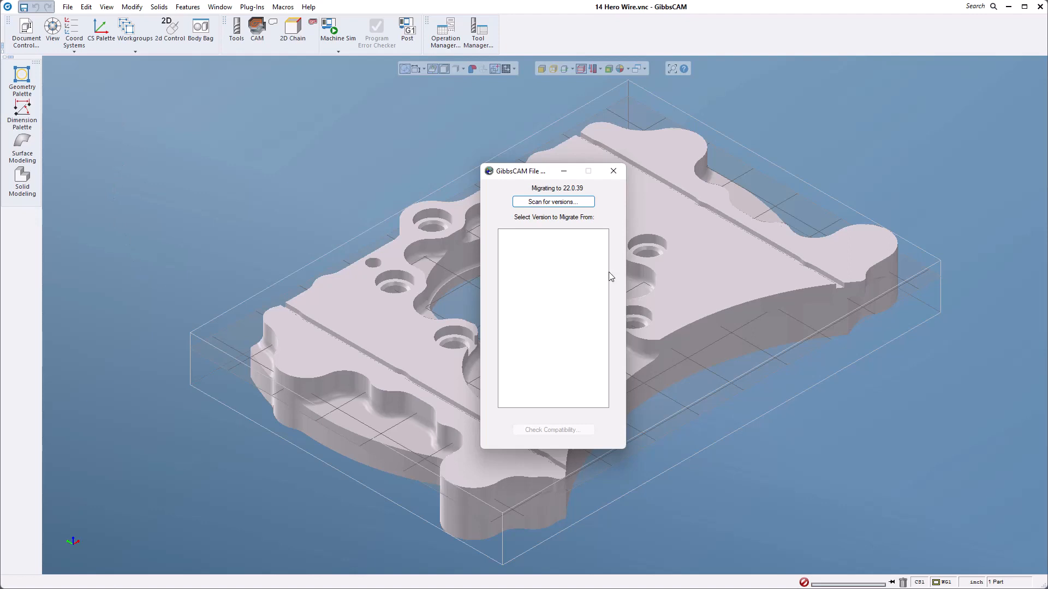
{"action": "mouse_move", "coordinate": [509, 546]}
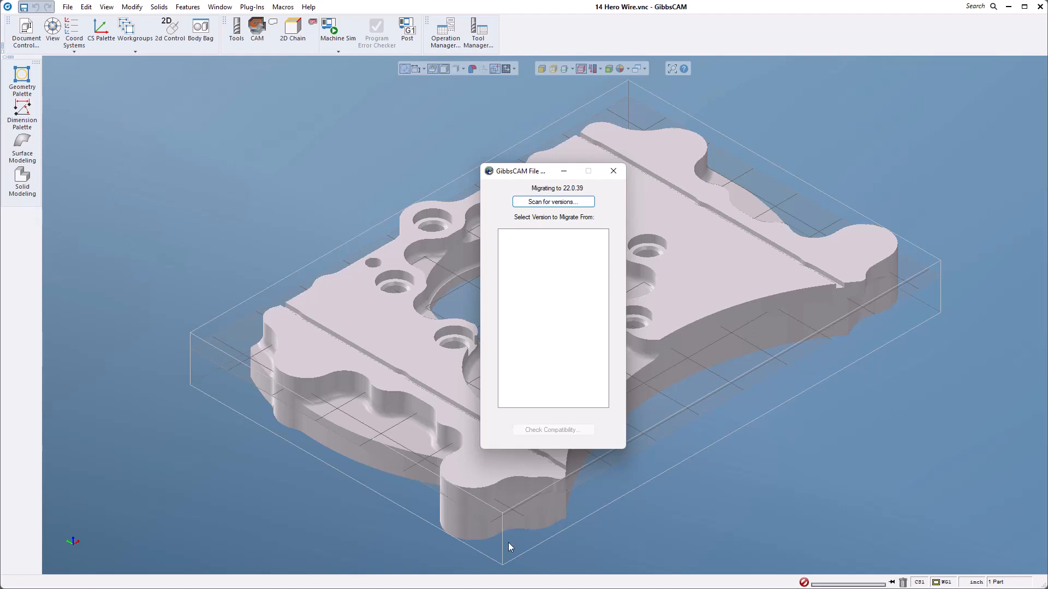
{"action": "mouse_move", "coordinate": [553, 213]}
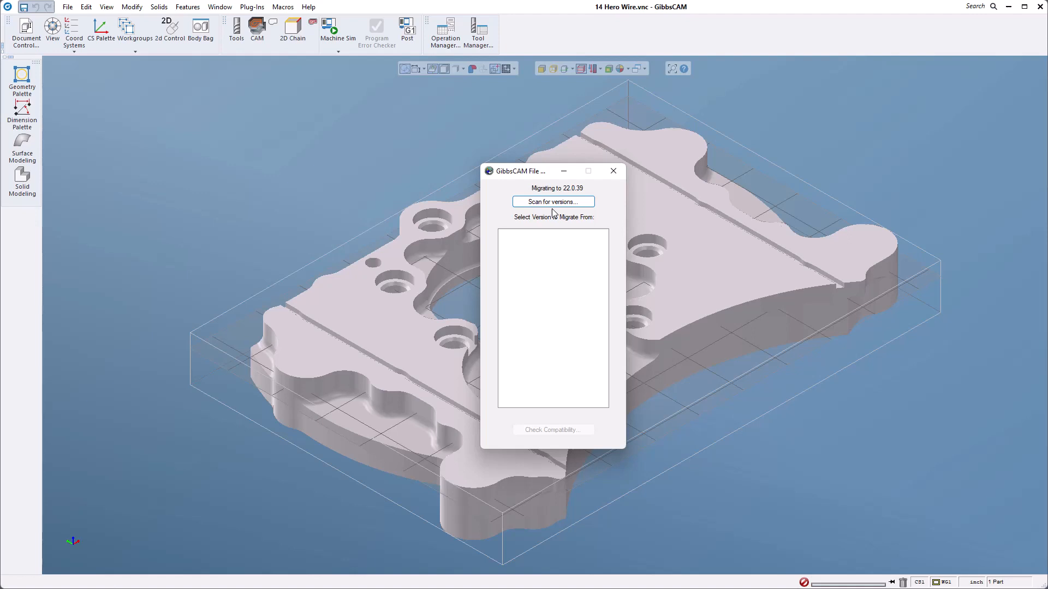
- Scan for installed versions and select GibbsCAM 22.0.37(64) as the migration source
{"action": "left_click", "coordinate": [552, 202]}
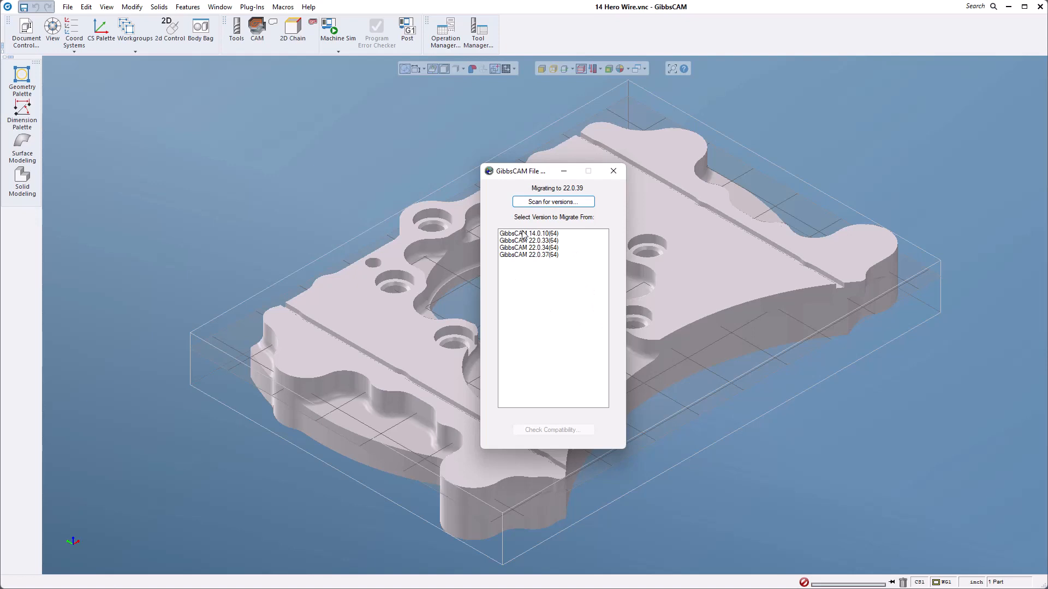
{"action": "mouse_move", "coordinate": [543, 381]}
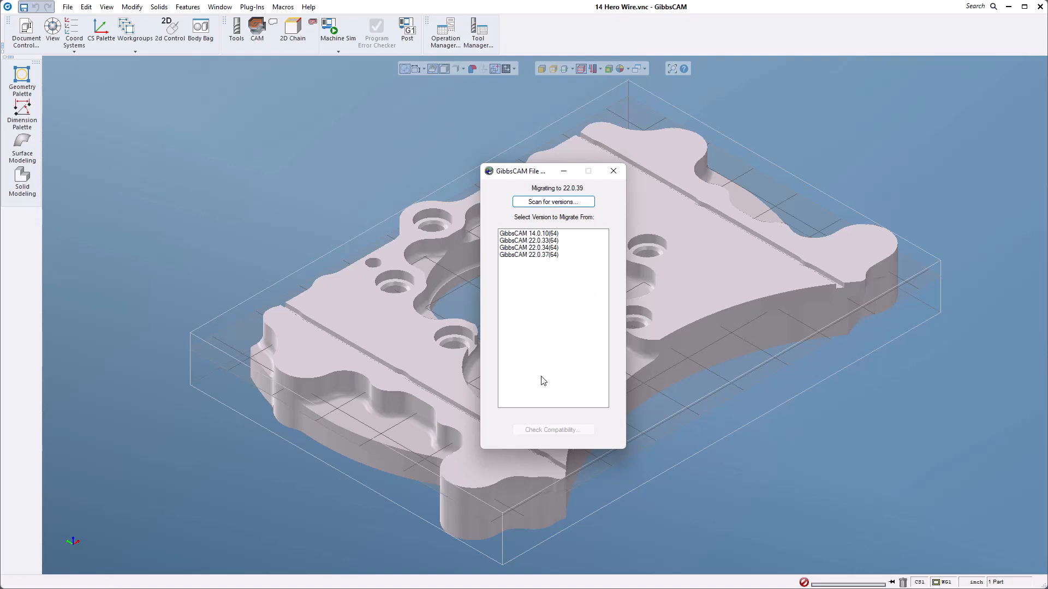
{"action": "mouse_move", "coordinate": [525, 387]}
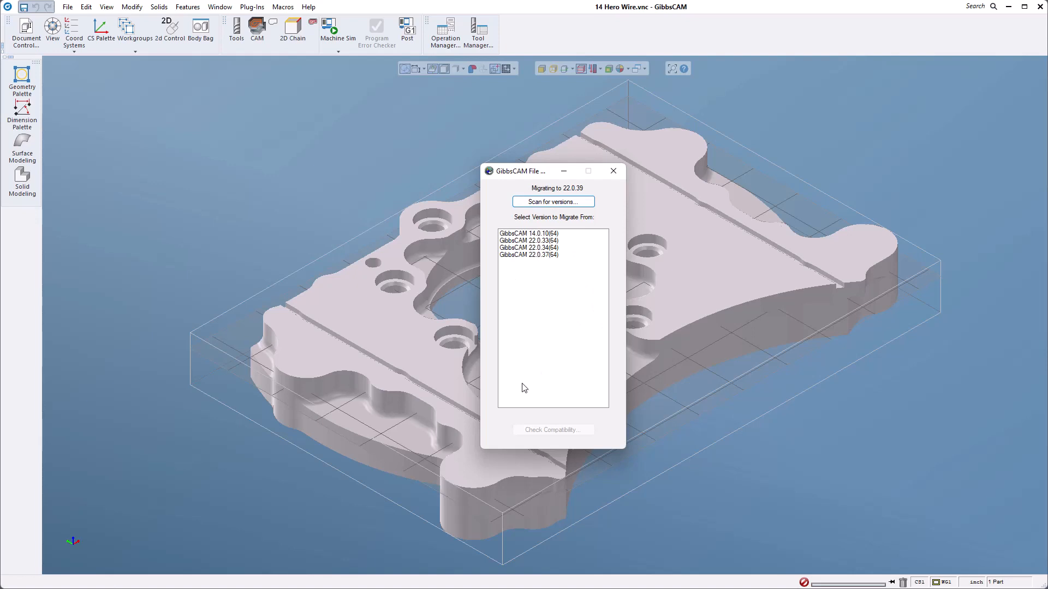
{"action": "mouse_move", "coordinate": [502, 243]}
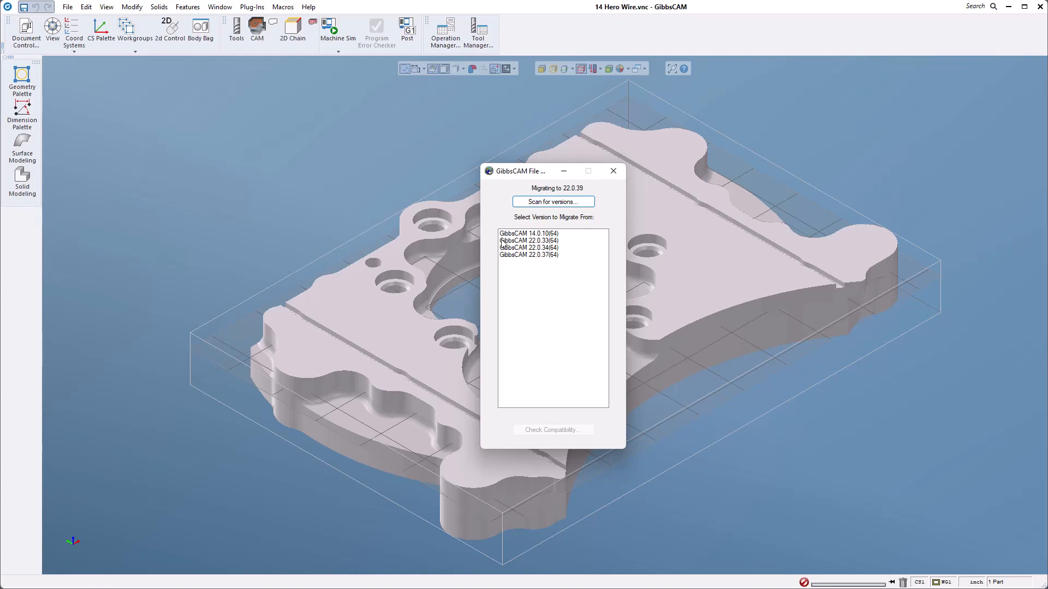
{"action": "mouse_move", "coordinate": [560, 247]}
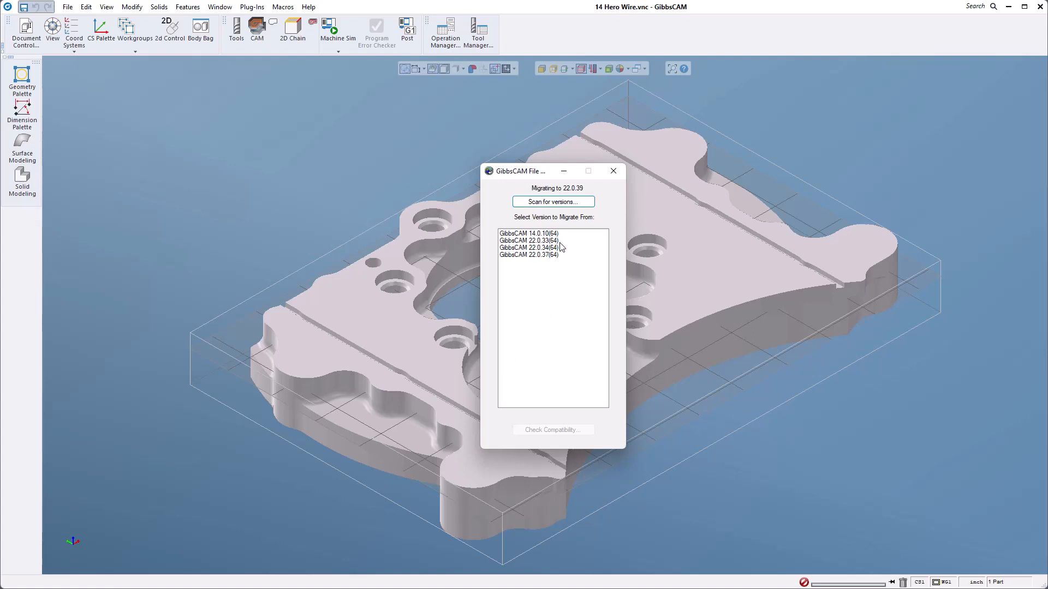
{"action": "mouse_move", "coordinate": [523, 261]}
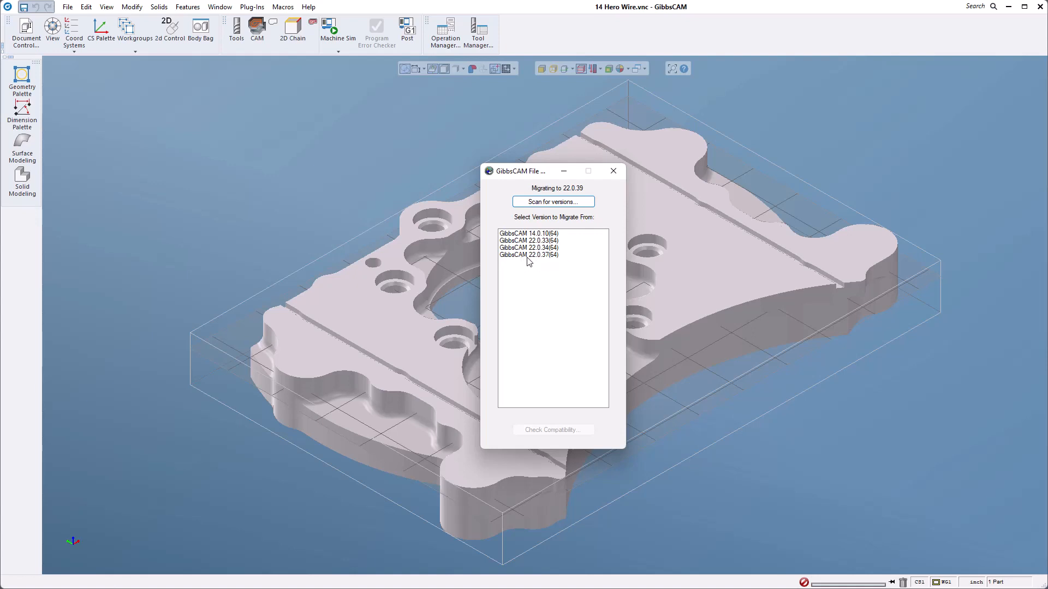
{"action": "left_click", "coordinate": [528, 255]}
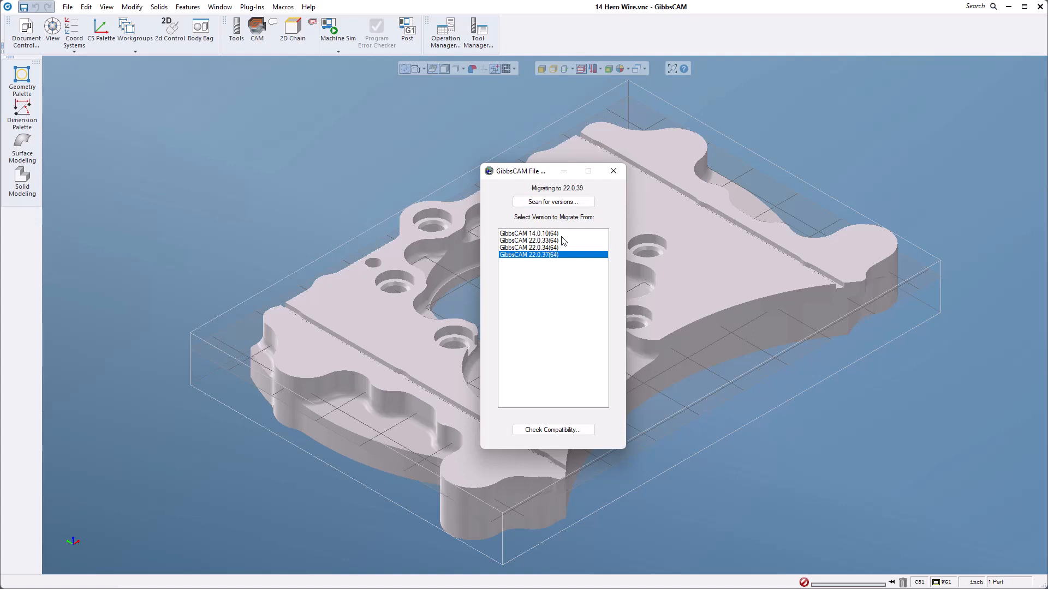
- Run Check Compatibility and review the lists of migratable and non-migratable settings files
{"action": "left_click", "coordinate": [552, 430]}
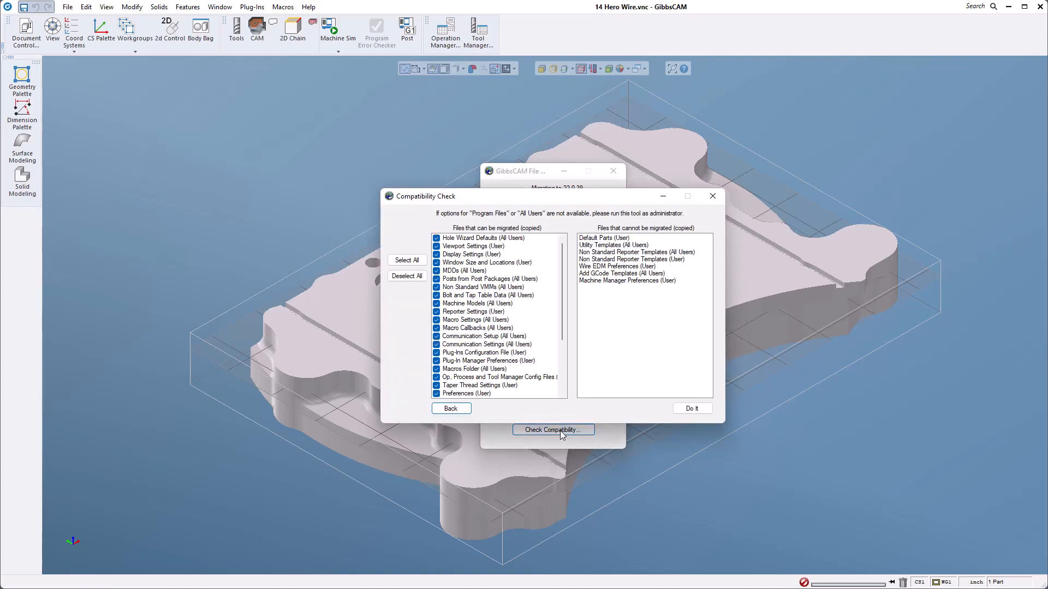
{"action": "mouse_move", "coordinate": [501, 289]}
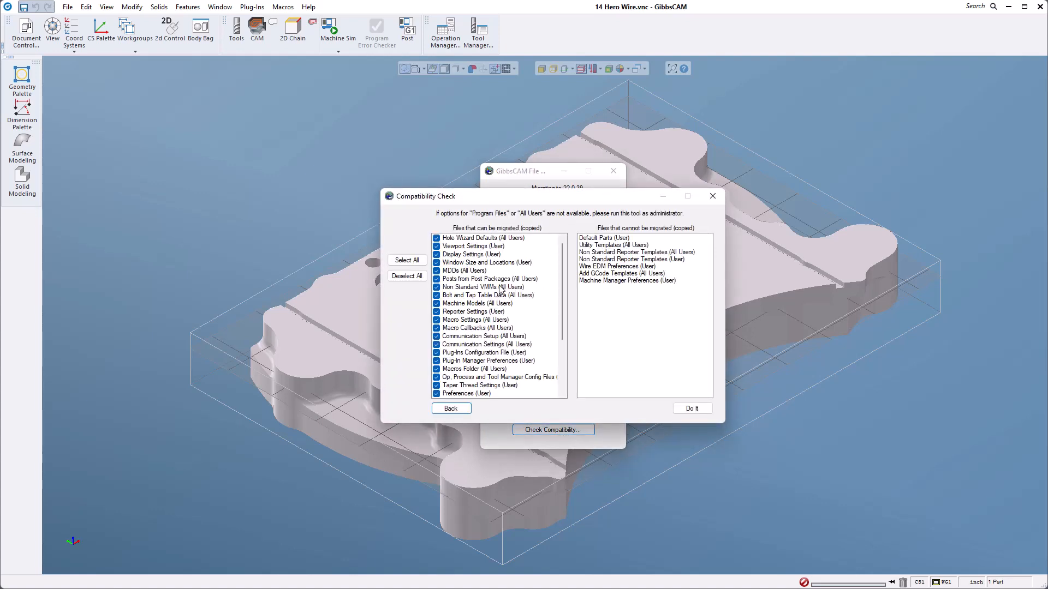
{"action": "scroll", "scroll_direction": "down", "scroll_amount": 3}
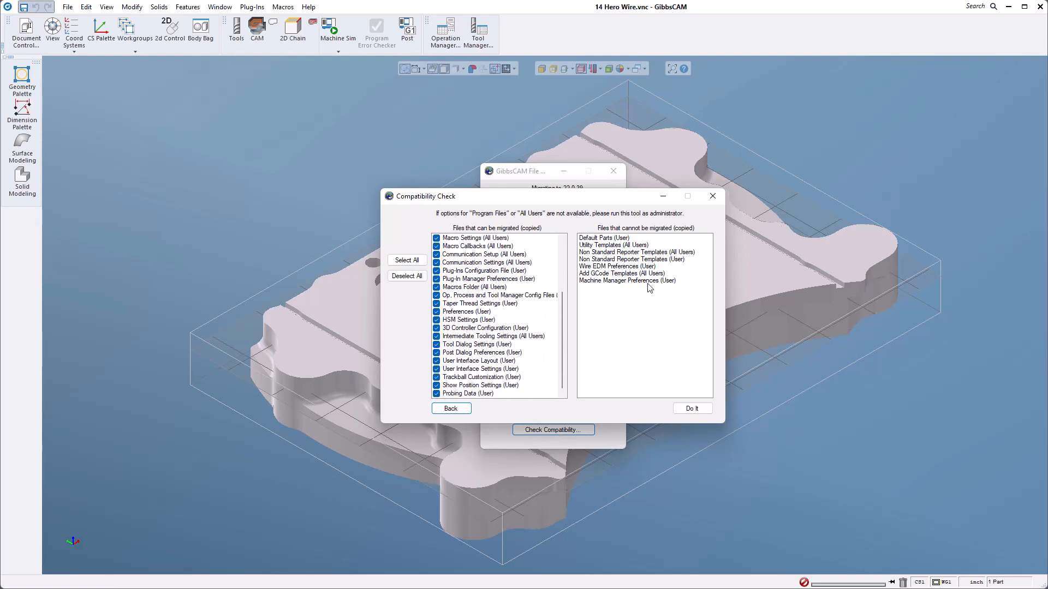
{"action": "mouse_move", "coordinate": [624, 371]}
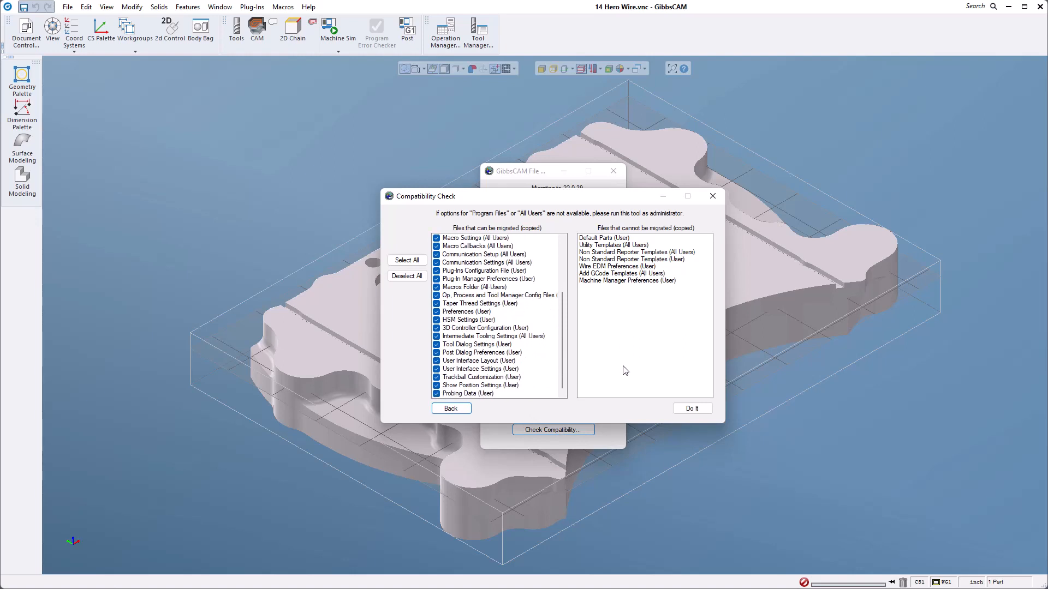
{"action": "mouse_move", "coordinate": [511, 315]}
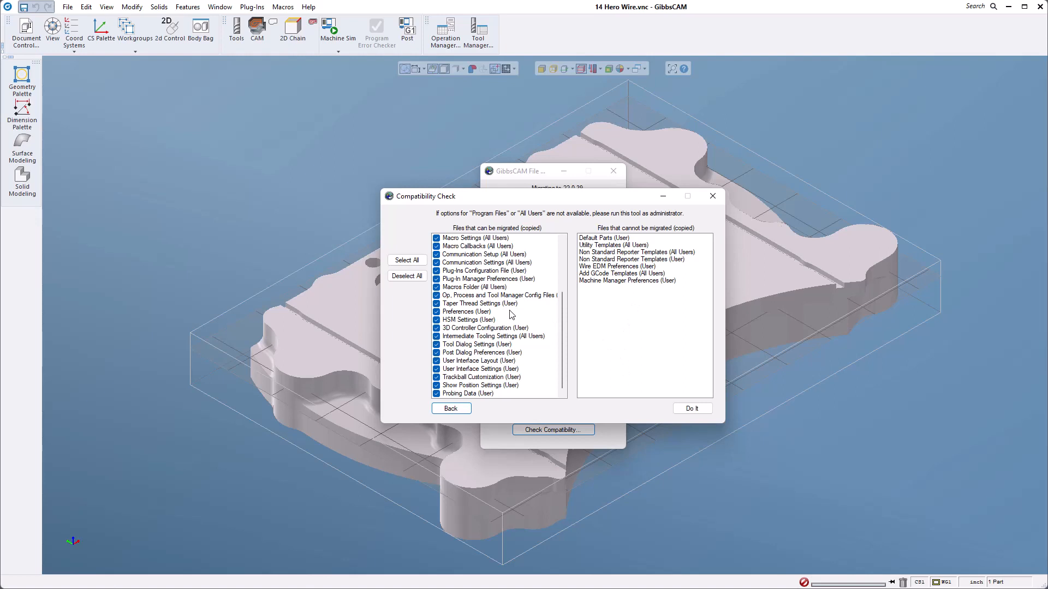
{"action": "scroll", "scroll_direction": "up", "scroll_amount": 3}
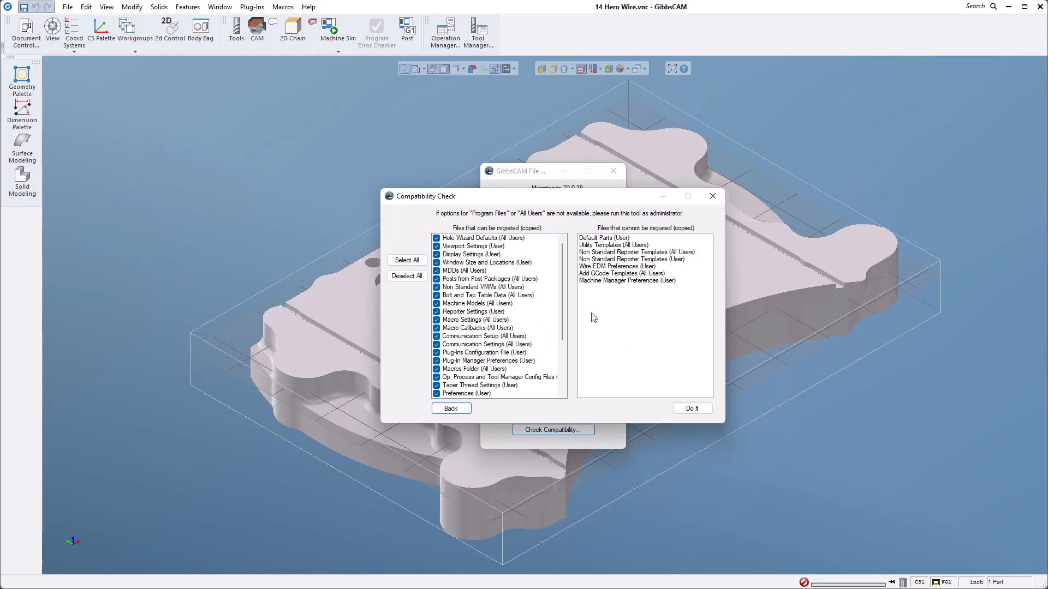
{"action": "mouse_move", "coordinate": [598, 322]}
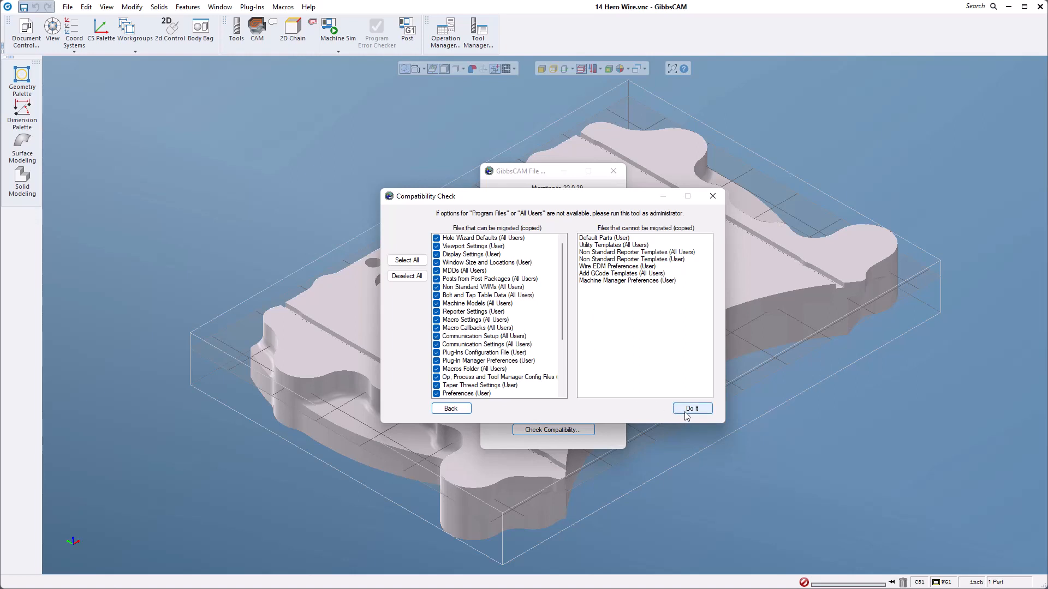
- Run Do It to migrate the checked files into 22.0.39, then close the File Migration Tool
{"action": "left_click", "coordinate": [692, 408]}
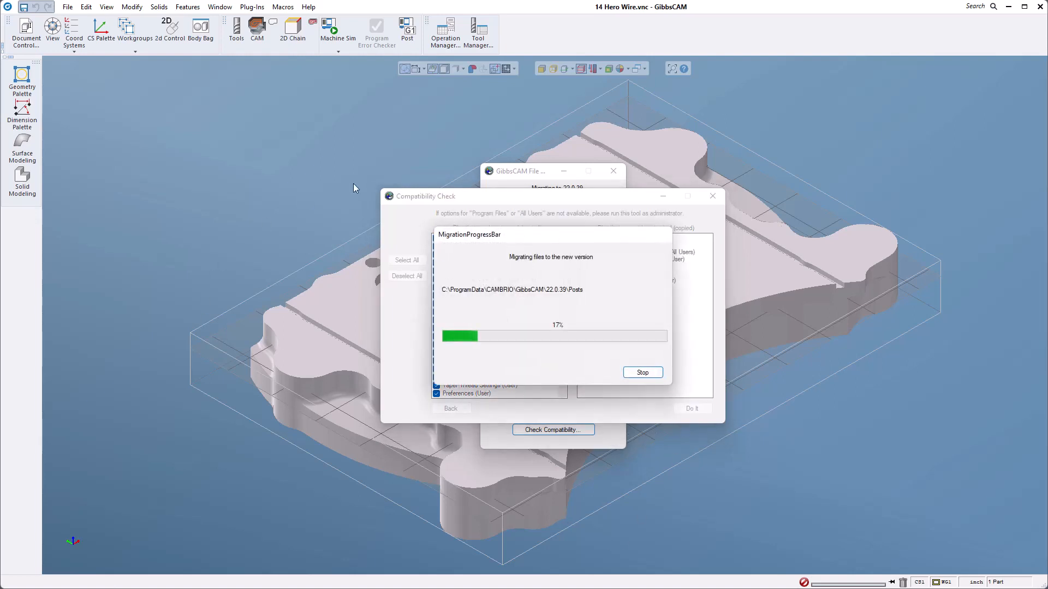
{"action": "mouse_move", "coordinate": [636, 501]}
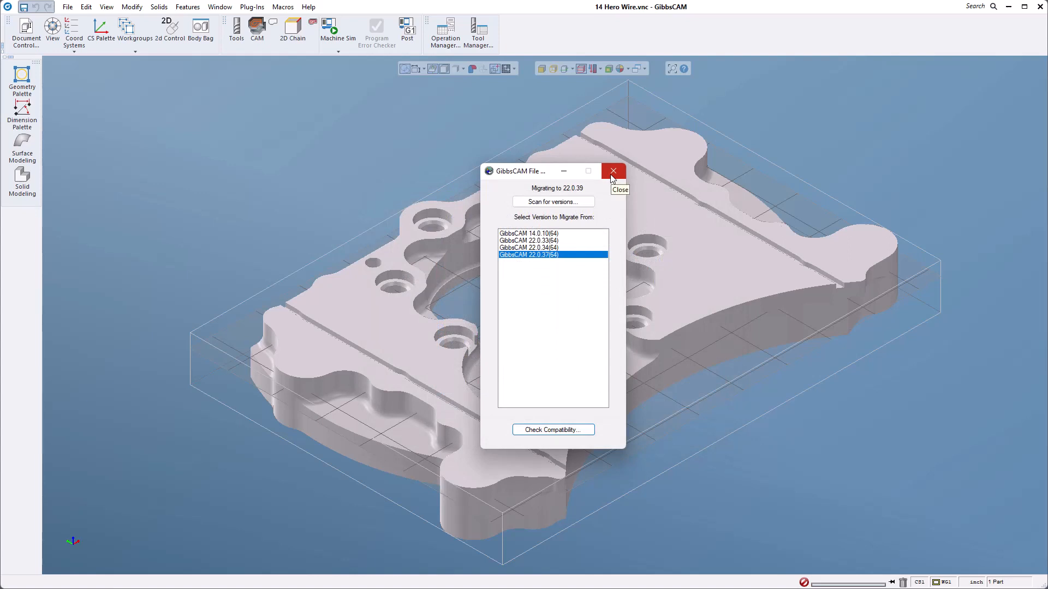
{"action": "left_click", "coordinate": [611, 172]}
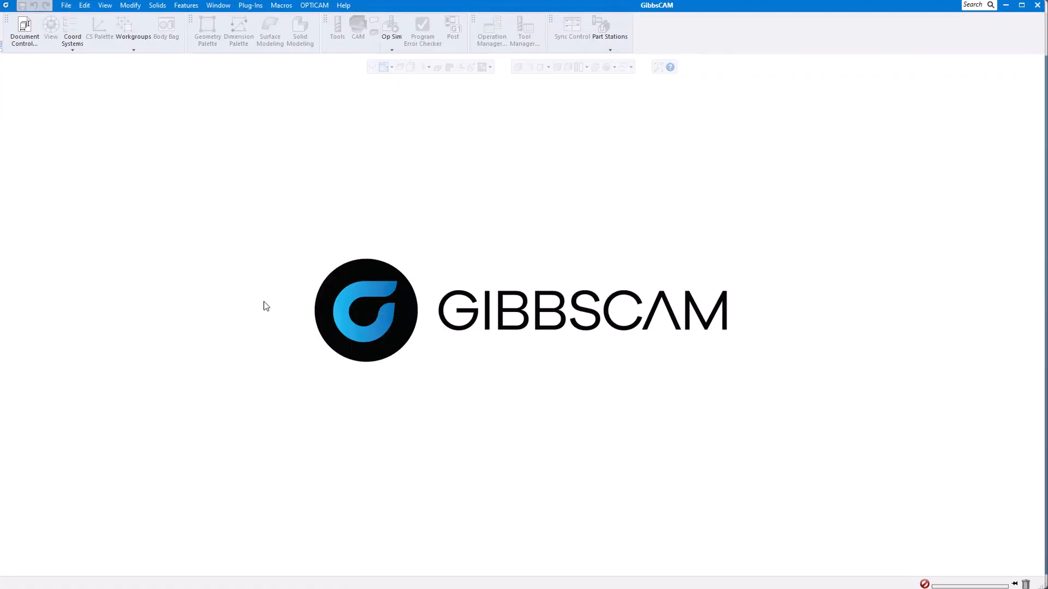
{"action": "mouse_move", "coordinate": [571, 392]}
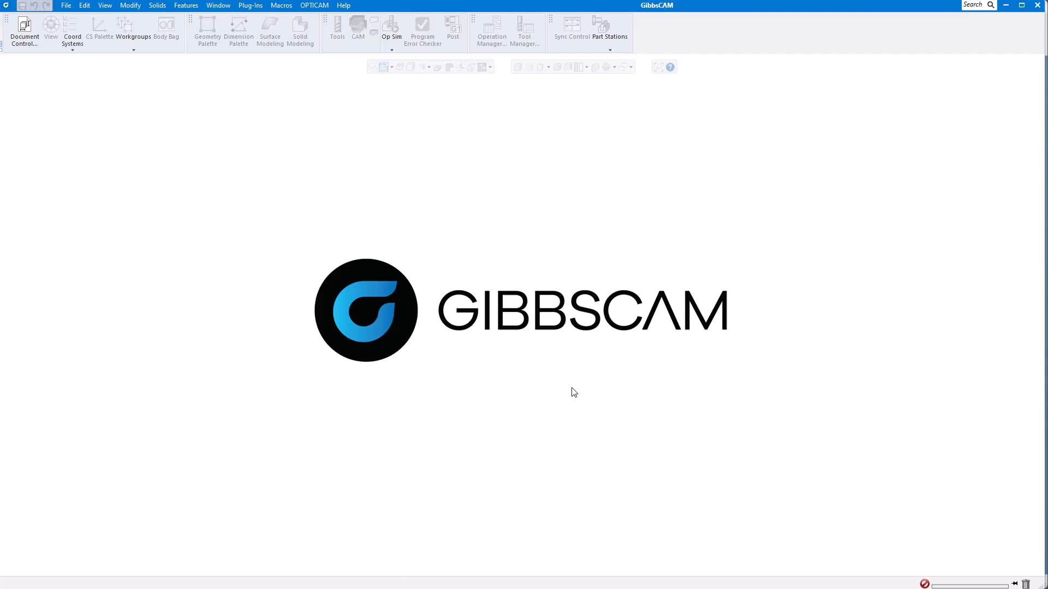
{"action": "mouse_move", "coordinate": [52, 61]}
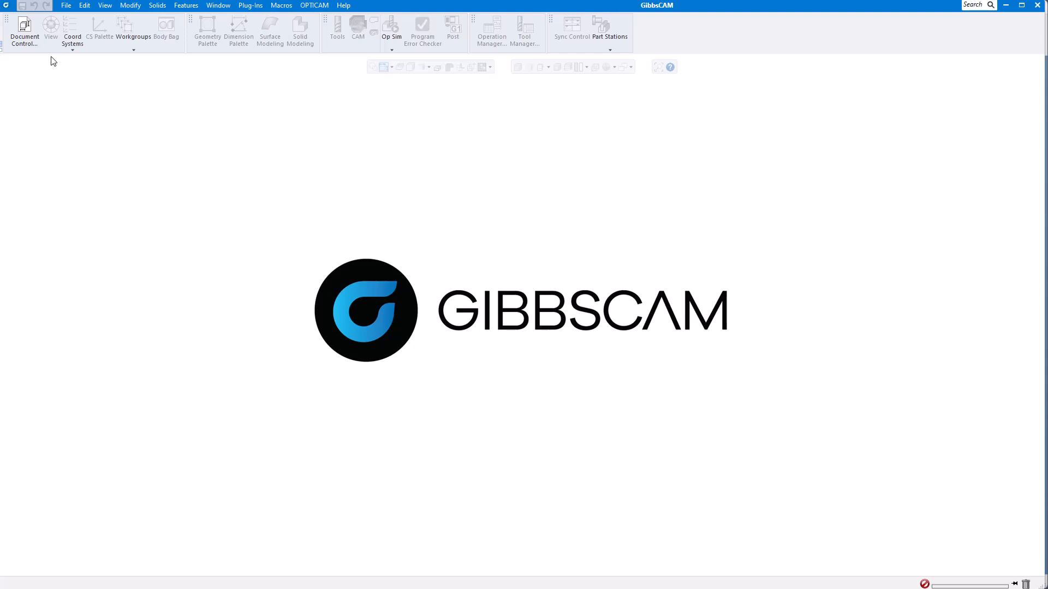
{"action": "mouse_move", "coordinate": [819, 302]}
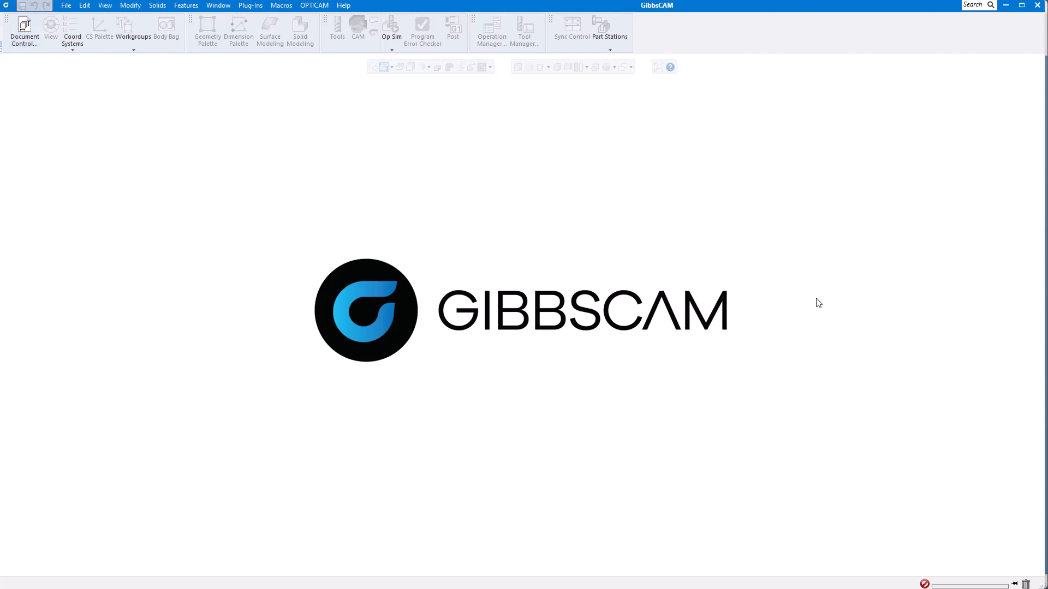
{"action": "mouse_move", "coordinate": [582, 385]}
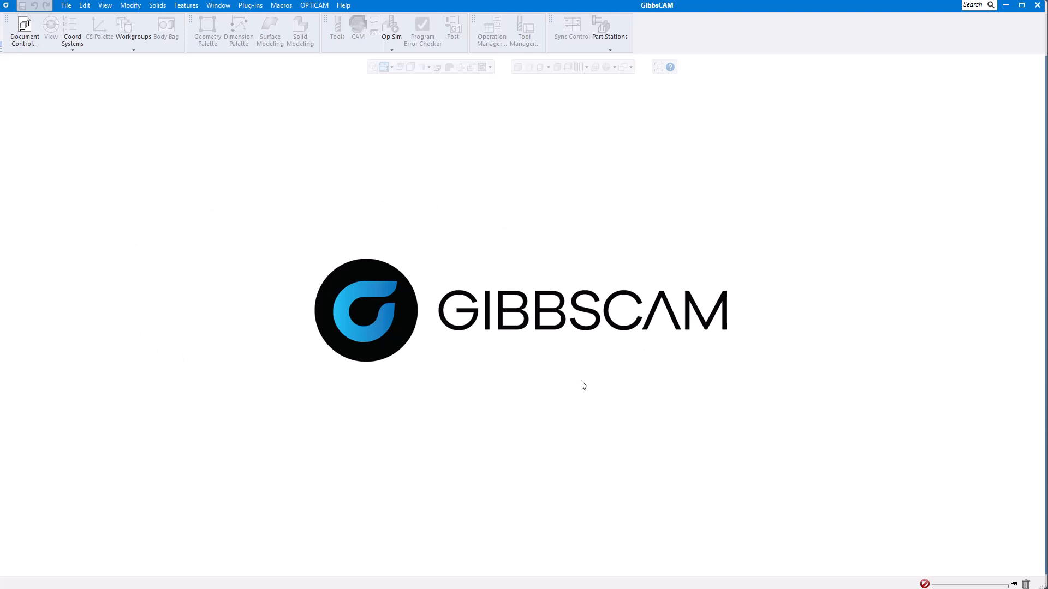
{"action": "mouse_move", "coordinate": [761, 33]}
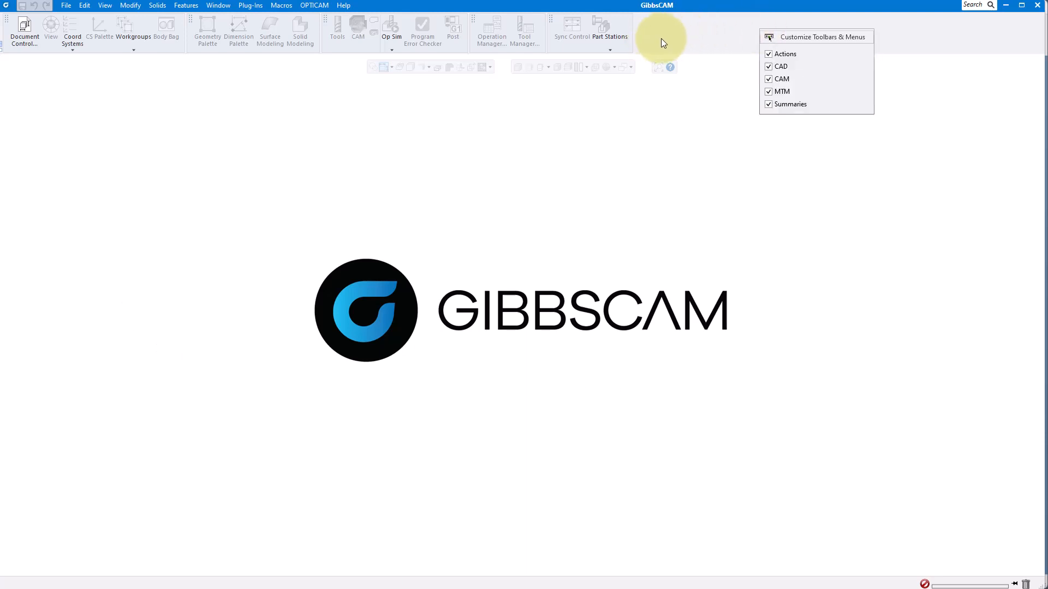
{"action": "mouse_move", "coordinate": [692, 35]}
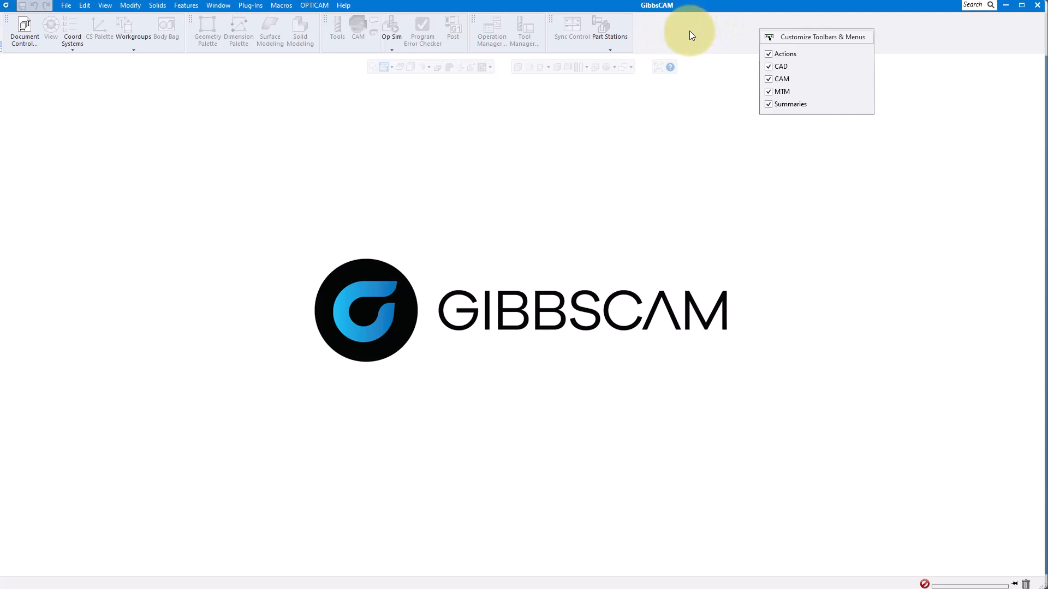
{"action": "mouse_move", "coordinate": [821, 37]}
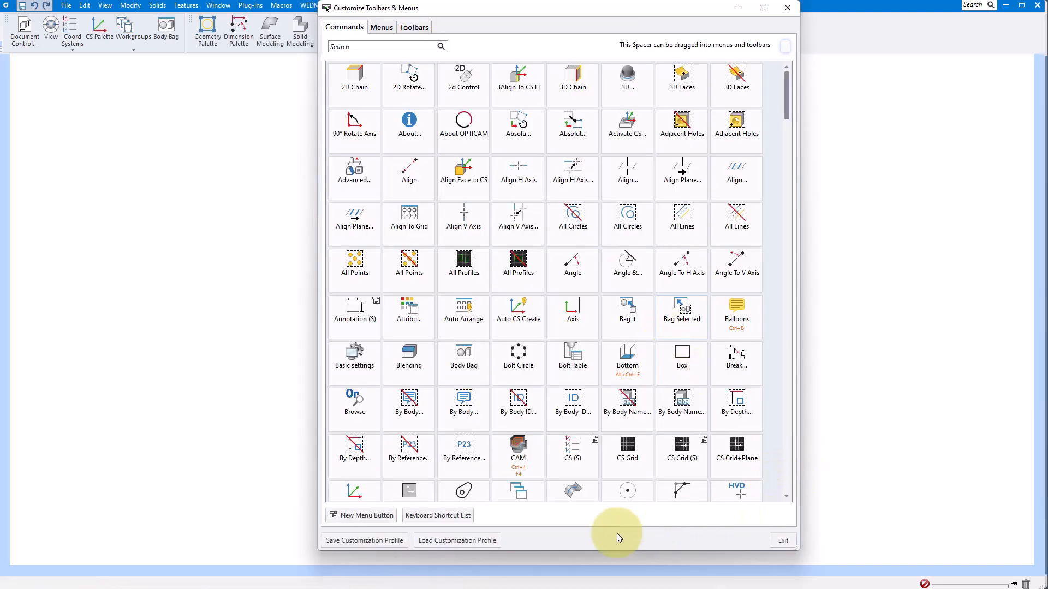
{"action": "mouse_move", "coordinate": [444, 554]}
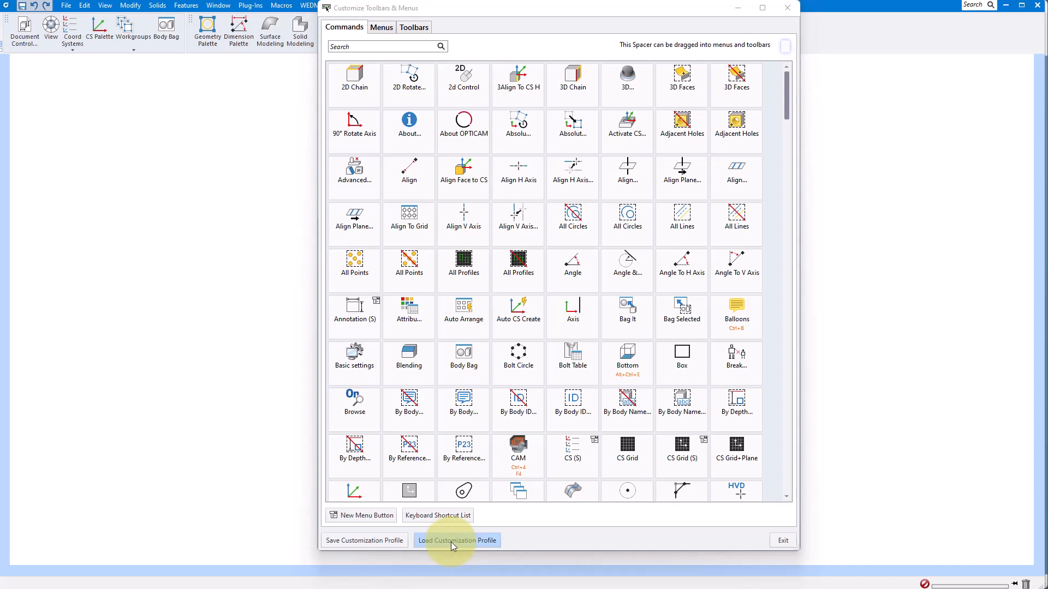
- Load the custom.cui customization profile from the Desktop
{"action": "left_click", "coordinate": [457, 540]}
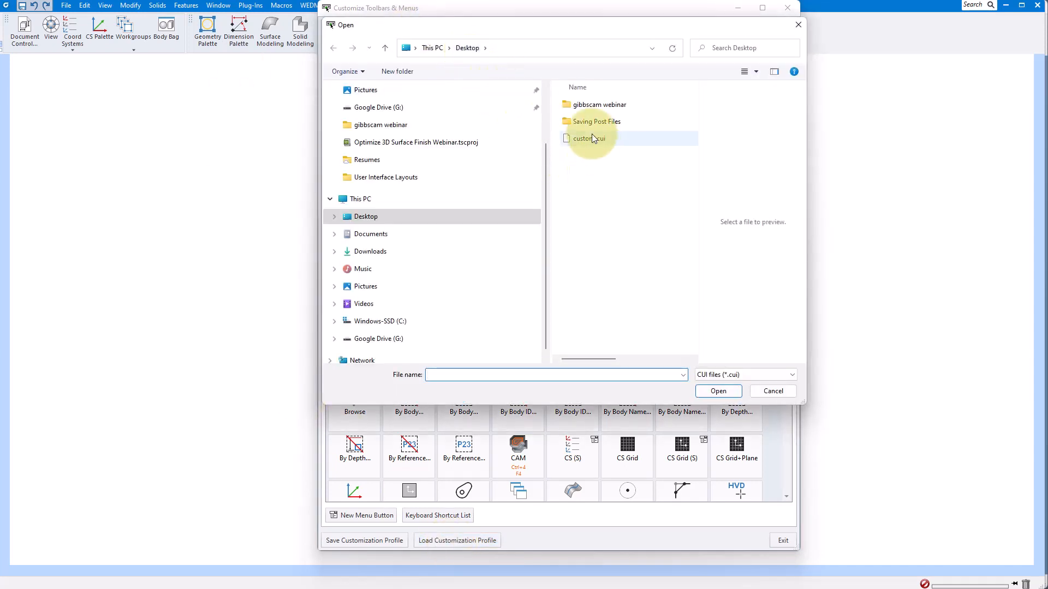
{"action": "left_click", "coordinate": [588, 138]}
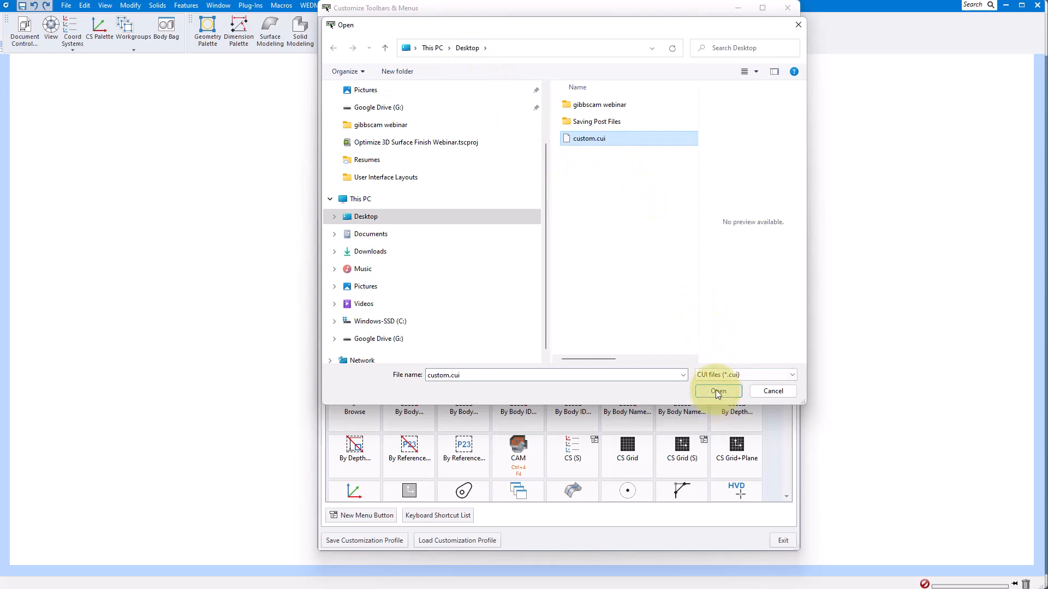
{"action": "left_click", "coordinate": [719, 391]}
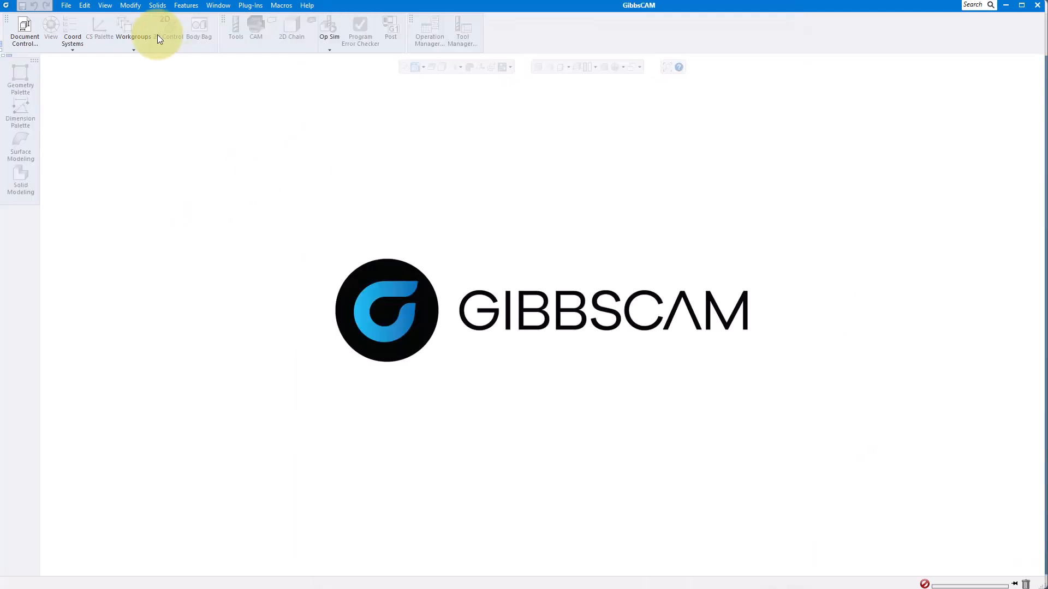
- Open the Pocket example.vnc part through File > Open
{"action": "left_click", "coordinate": [67, 6]}
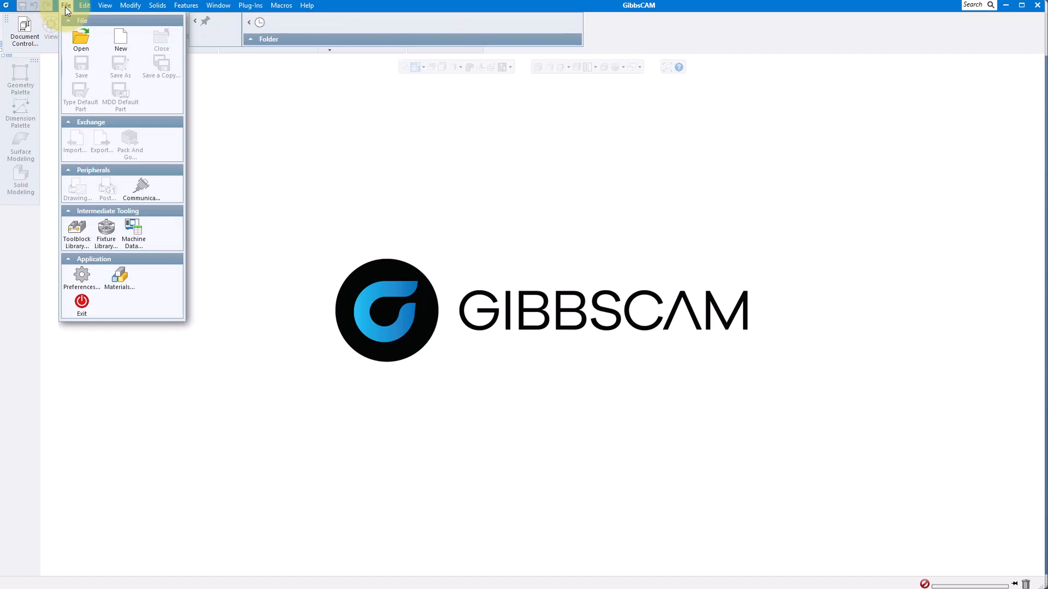
{"action": "mouse_move", "coordinate": [80, 42]}
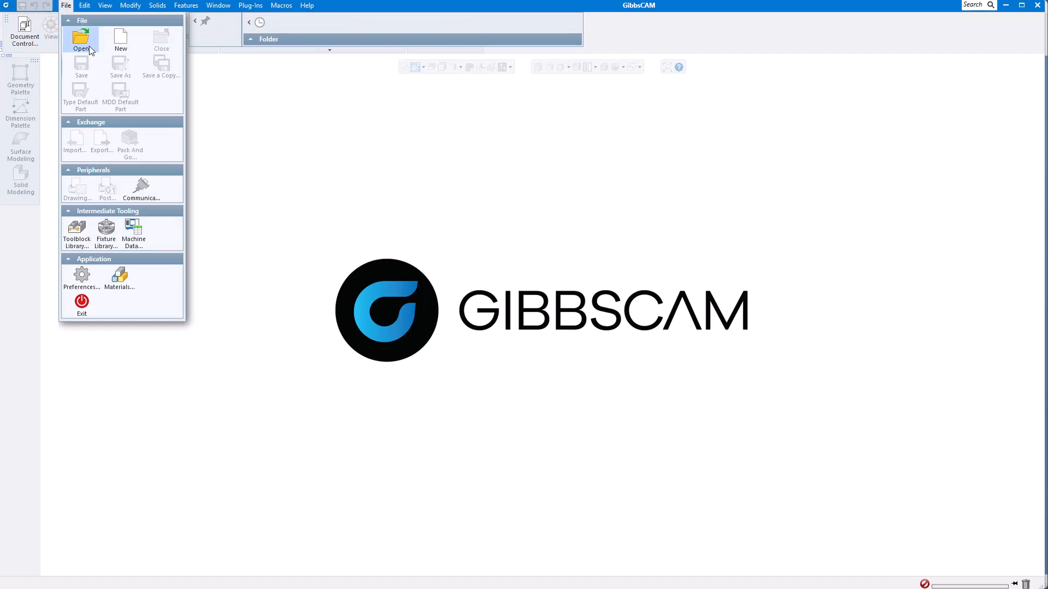
{"action": "left_click", "coordinate": [81, 41]}
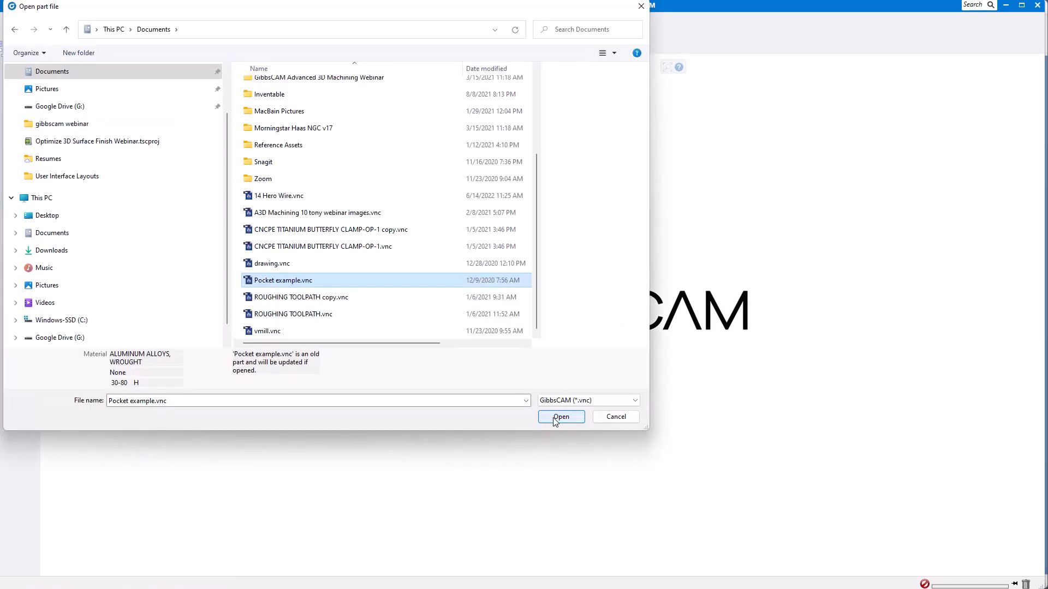
{"action": "left_click", "coordinate": [561, 416]}
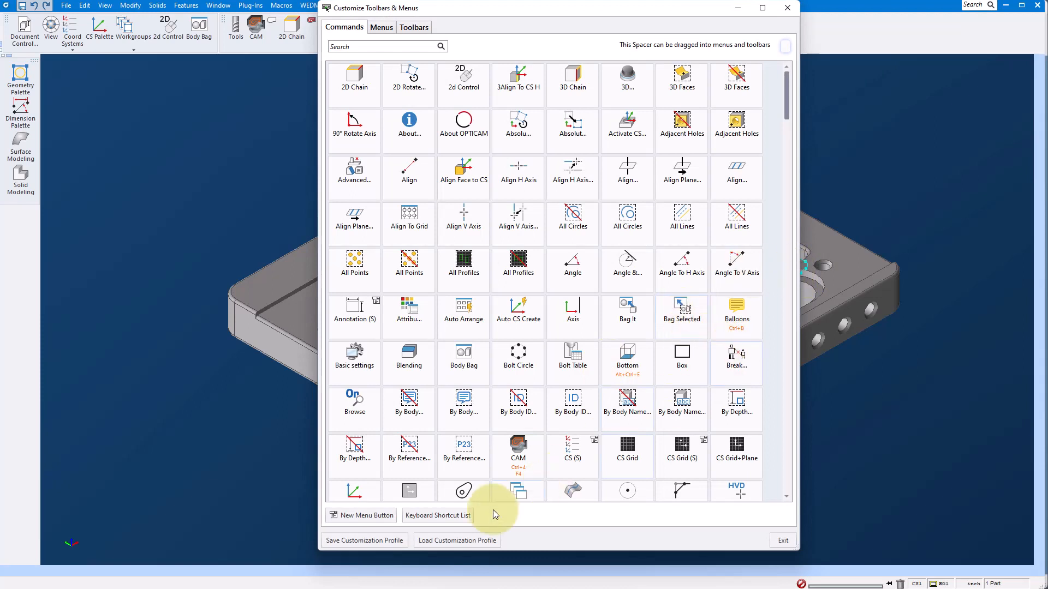
- Browse the profile loader to C:\Program Files\CAMBRIO\GibbsCAM\22.0.39.0-en-US\User Interface Layouts
{"action": "left_click", "coordinate": [458, 541]}
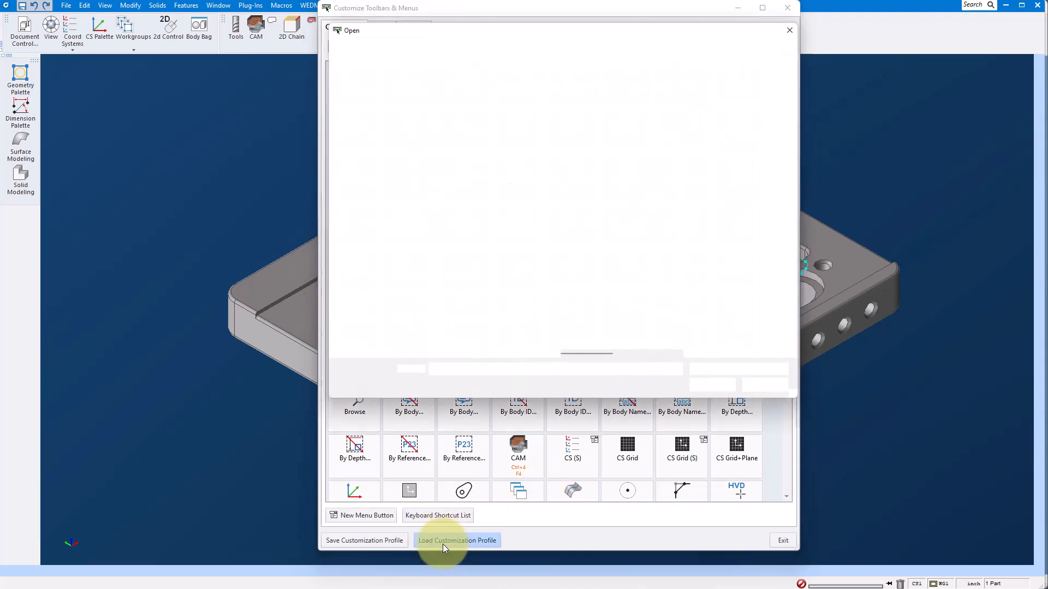
{"action": "left_click", "coordinate": [457, 540]}
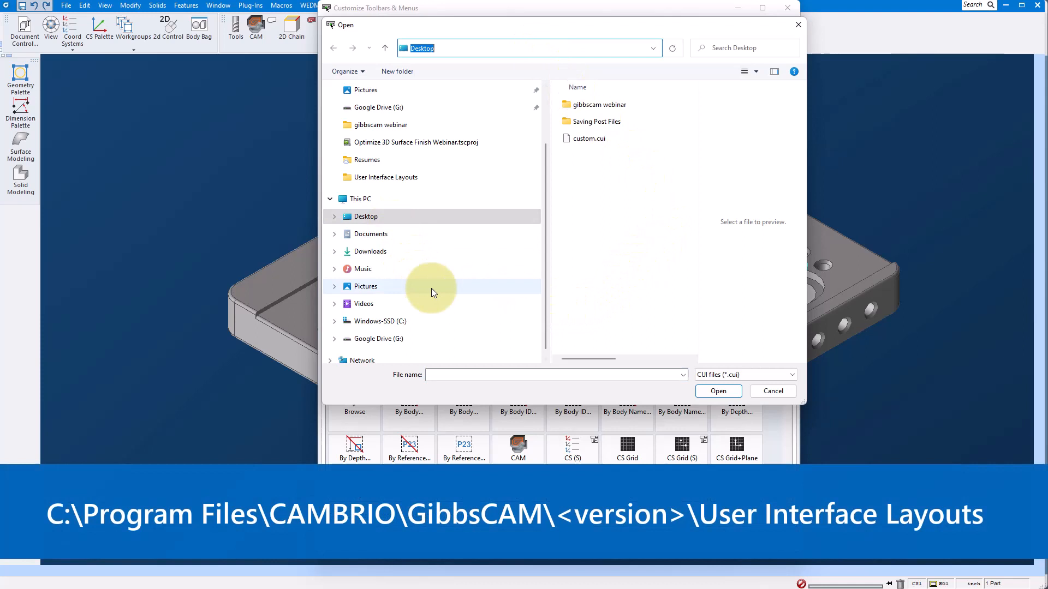
{"action": "left_click", "coordinate": [376, 321]}
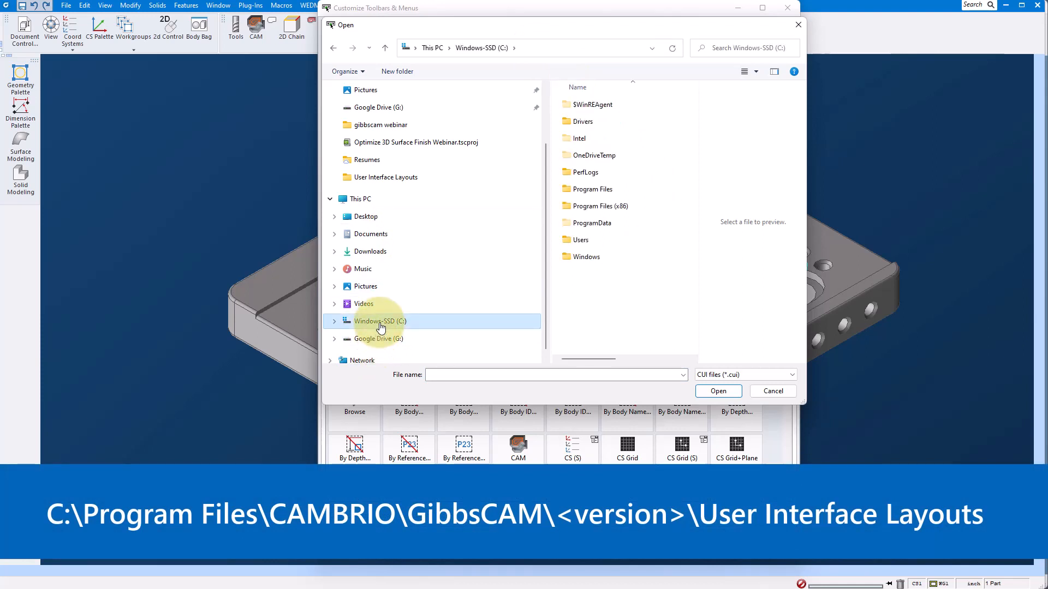
{"action": "double_click", "coordinate": [591, 189]}
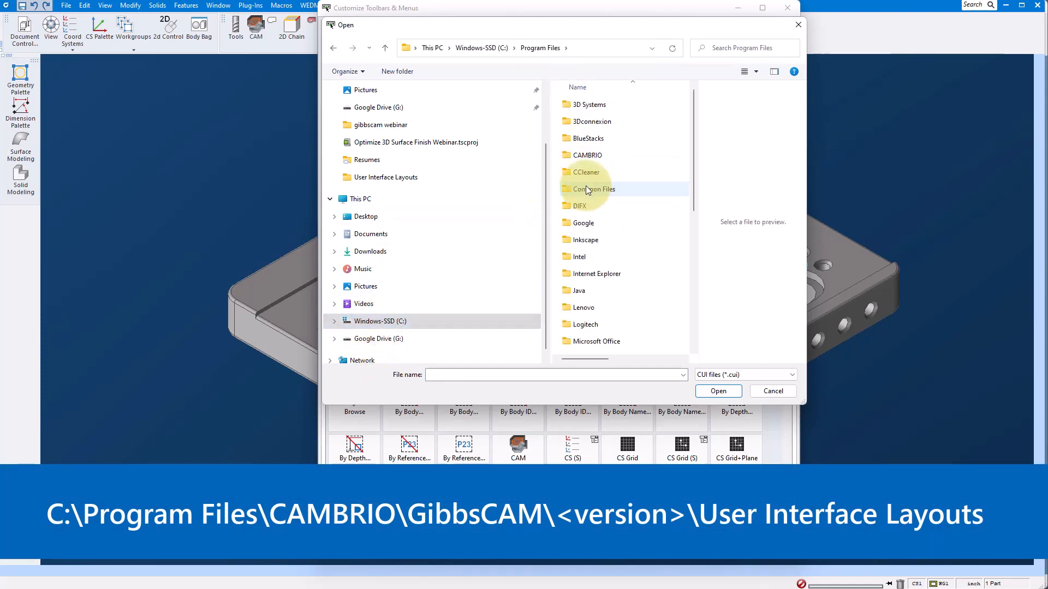
{"action": "double_click", "coordinate": [596, 154]}
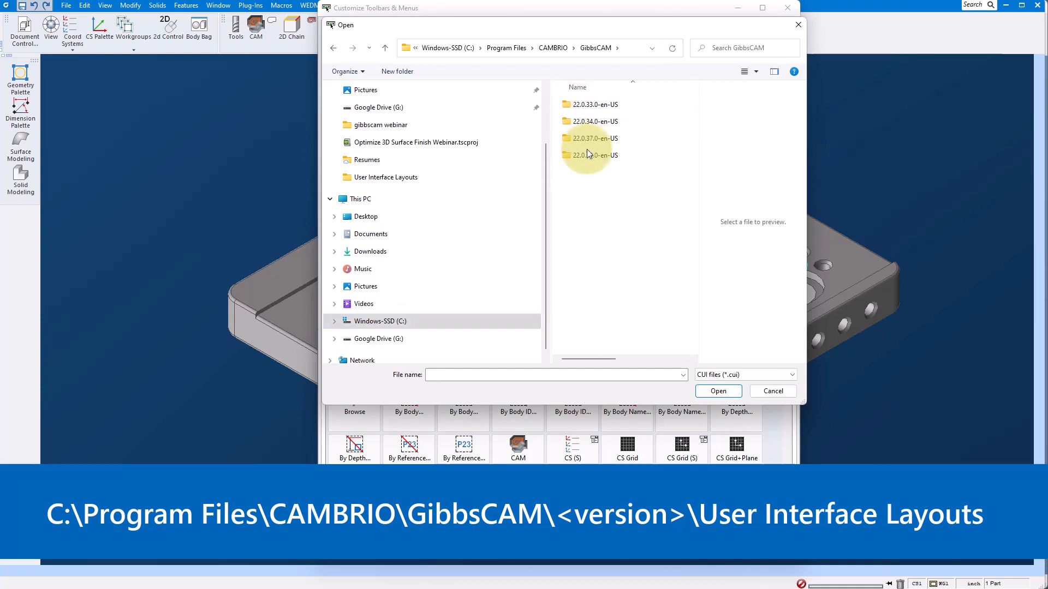
{"action": "double_click", "coordinate": [590, 155]}
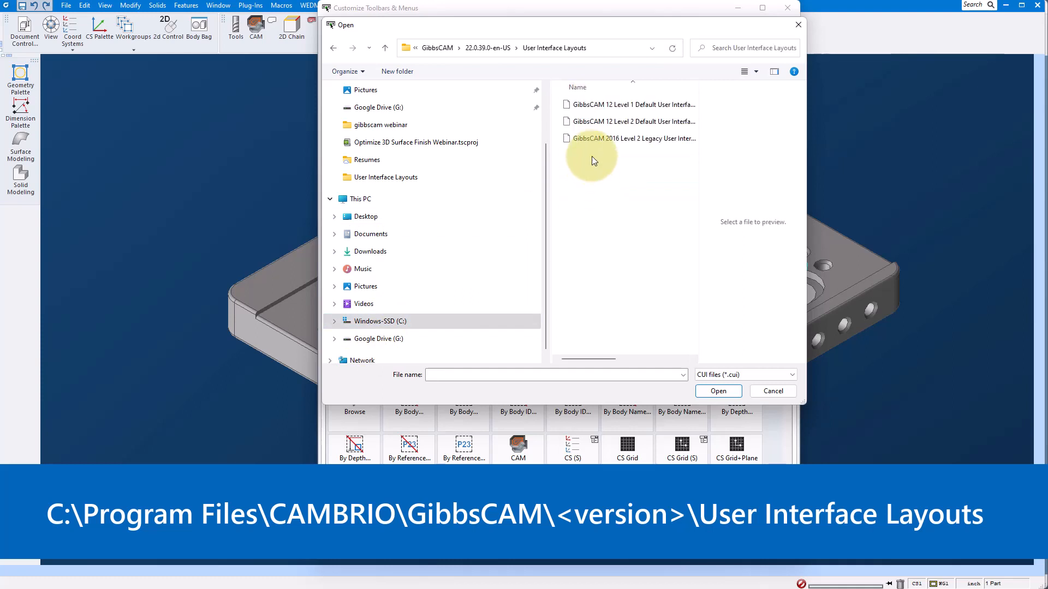
{"action": "mouse_move", "coordinate": [595, 107]}
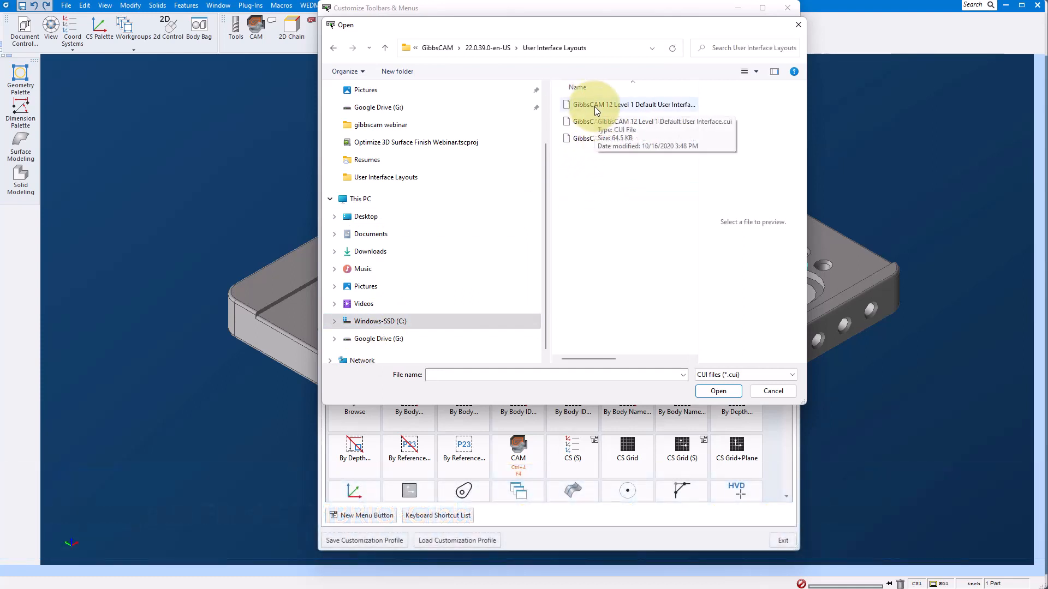
{"action": "mouse_move", "coordinate": [600, 147]}
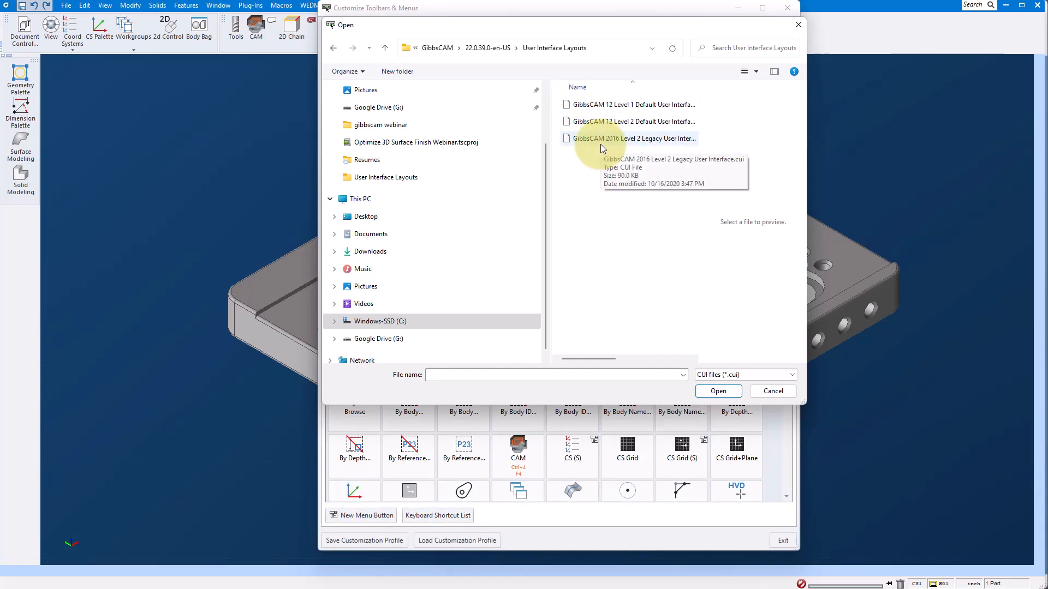
{"action": "mouse_move", "coordinate": [642, 147]}
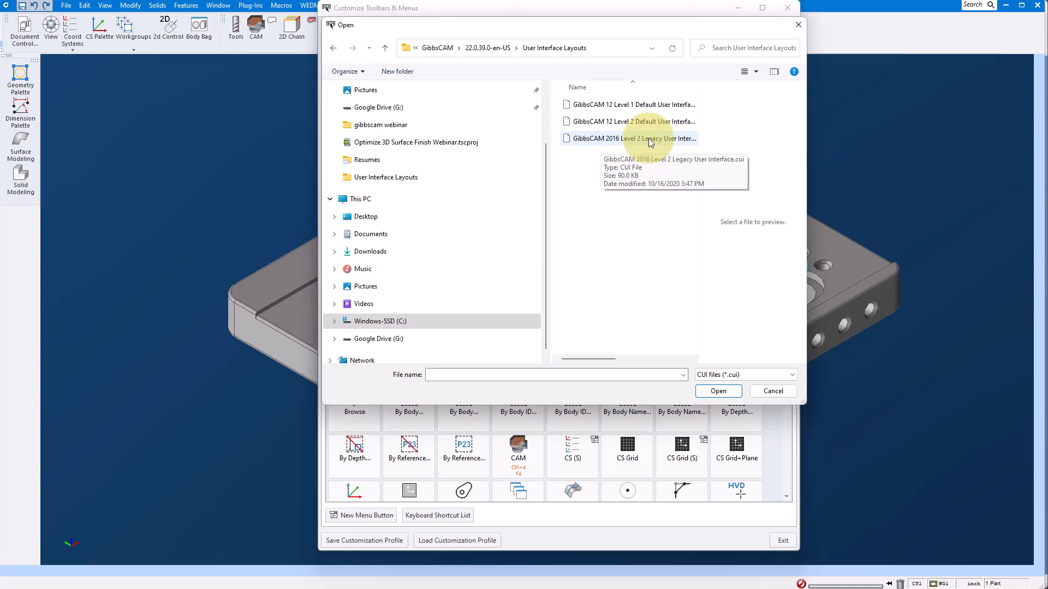
{"action": "mouse_move", "coordinate": [636, 121]}
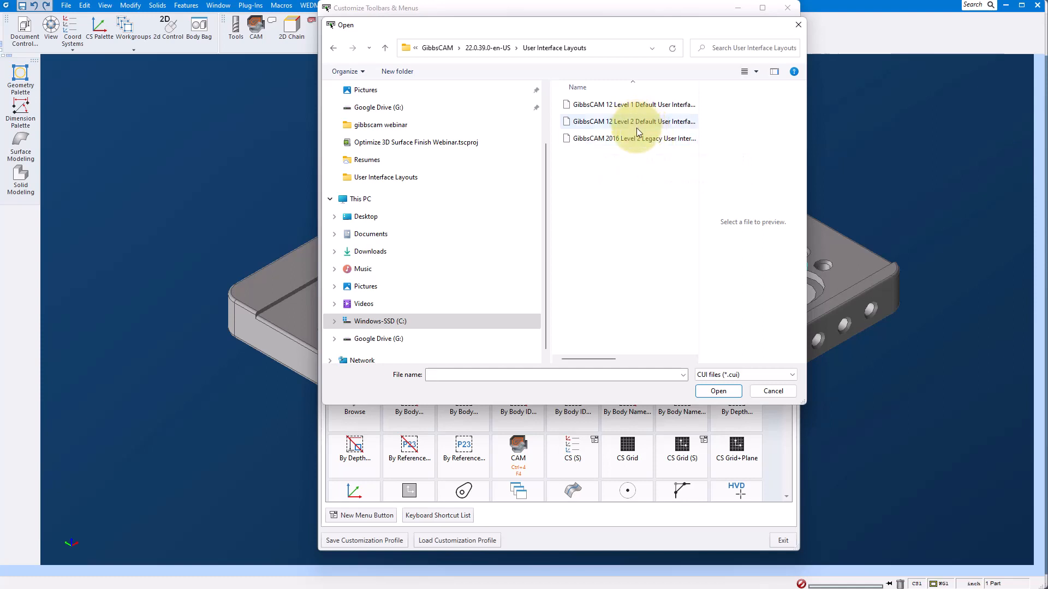
{"action": "mouse_move", "coordinate": [632, 144]}
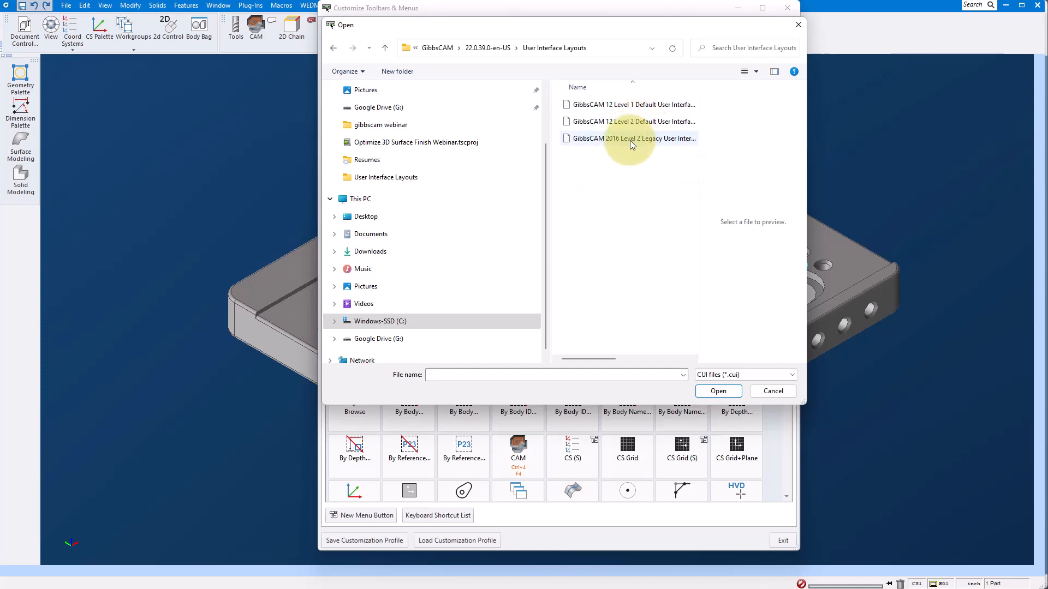
{"action": "mouse_move", "coordinate": [638, 121]}
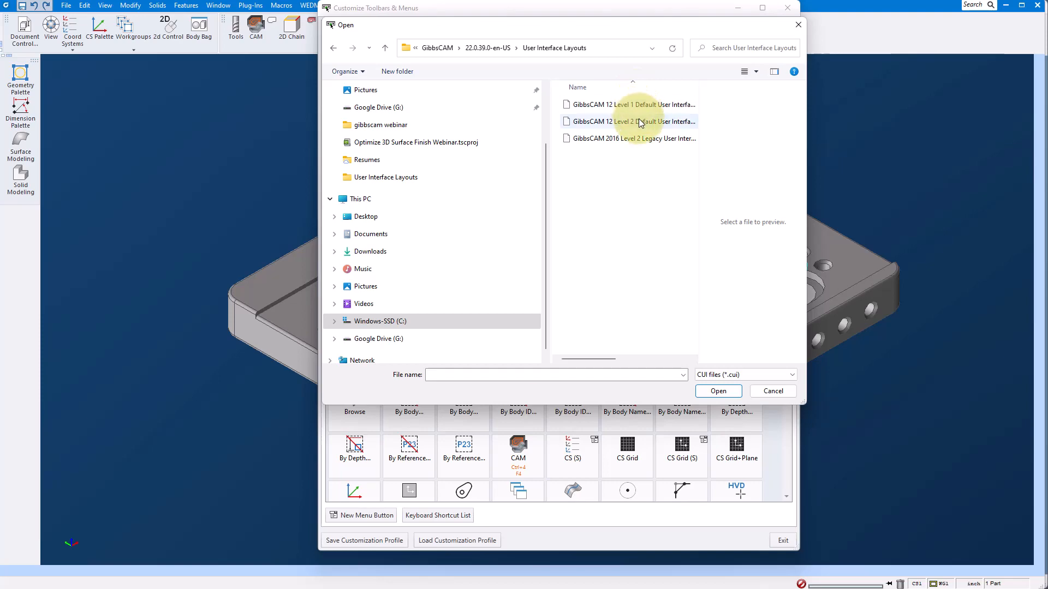
- Load GibbsCAM 12 Level 2 Default User Interface.cui and close the customization window
{"action": "left_click", "coordinate": [629, 121]}
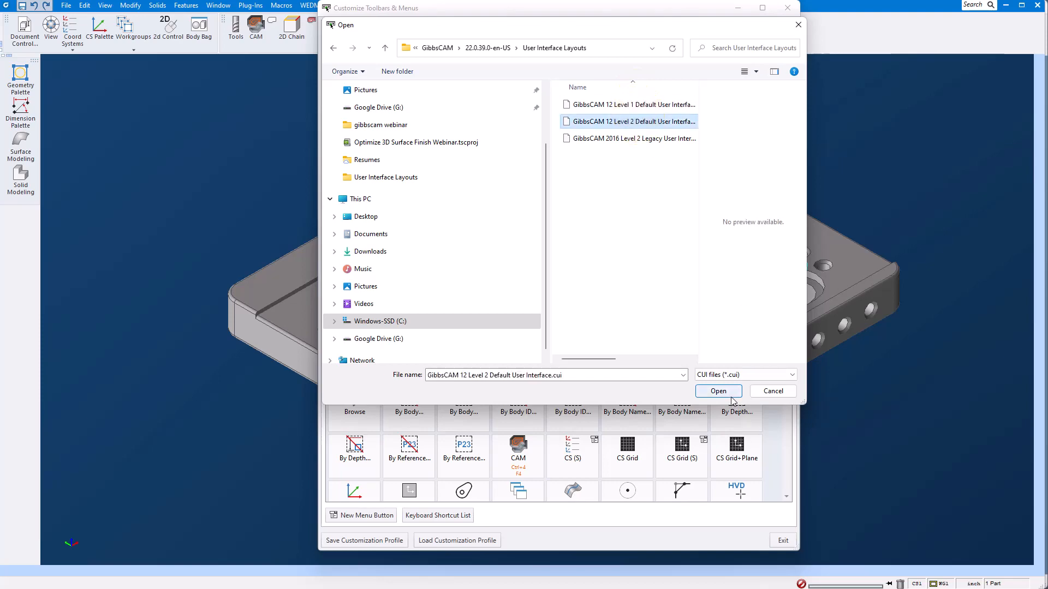
{"action": "left_click", "coordinate": [718, 391]}
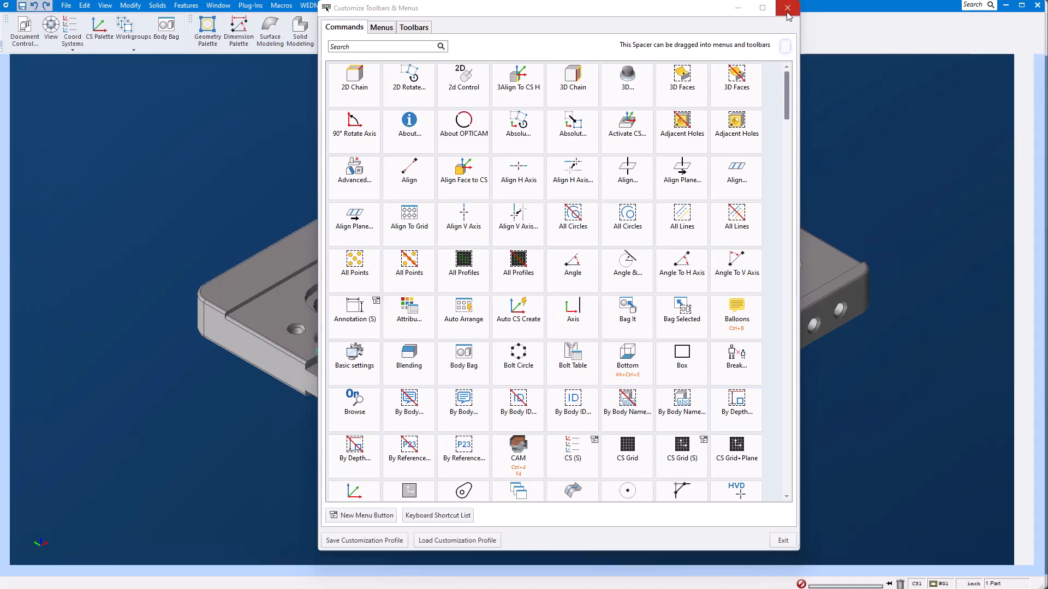
{"action": "left_click", "coordinate": [787, 7]}
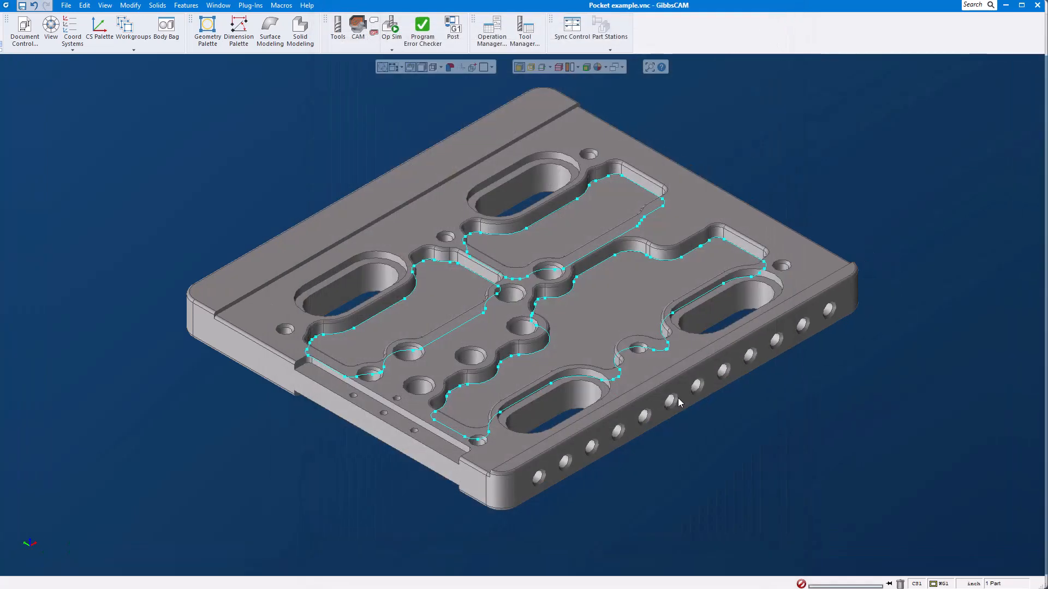